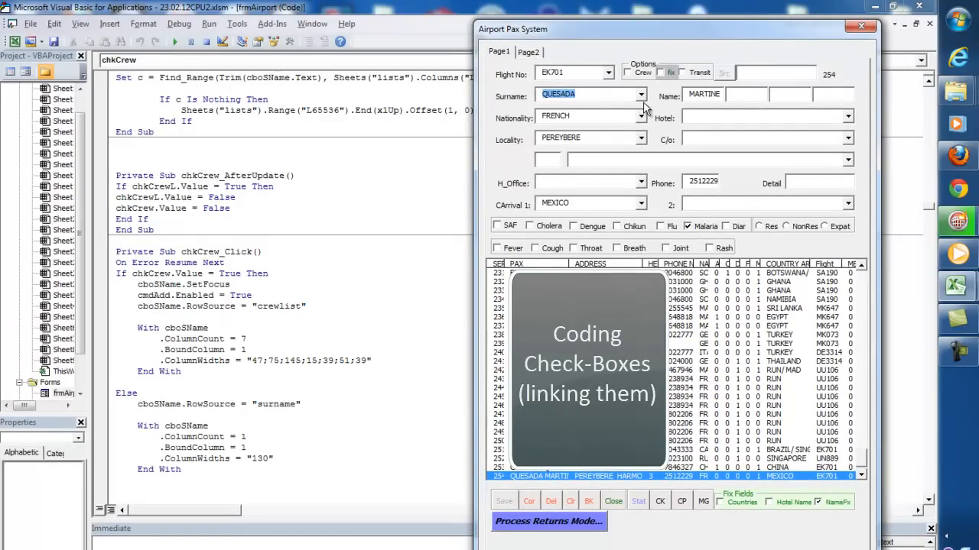
# Tick and untick the Crew option on the running passenger form, then close it.
pyautogui.click(630, 72)
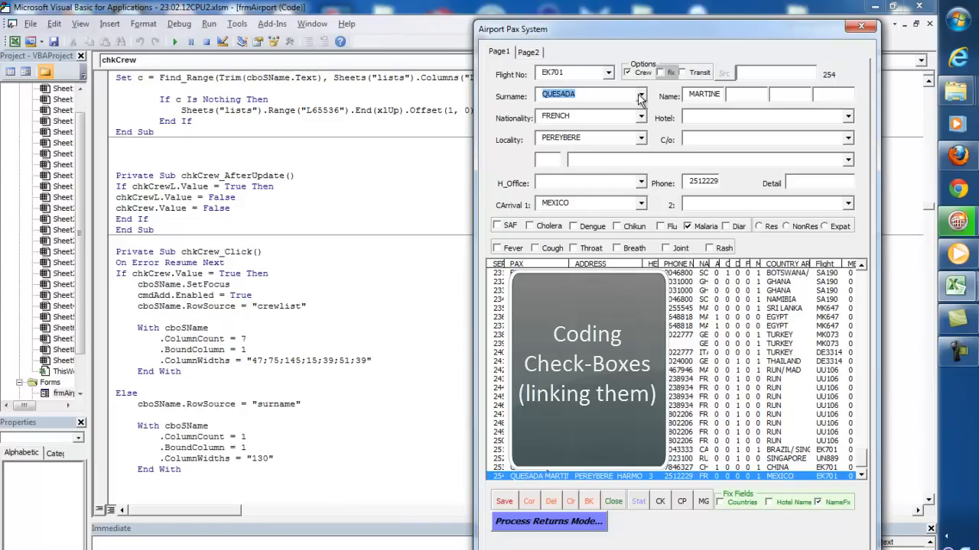
pyautogui.click(640, 95)
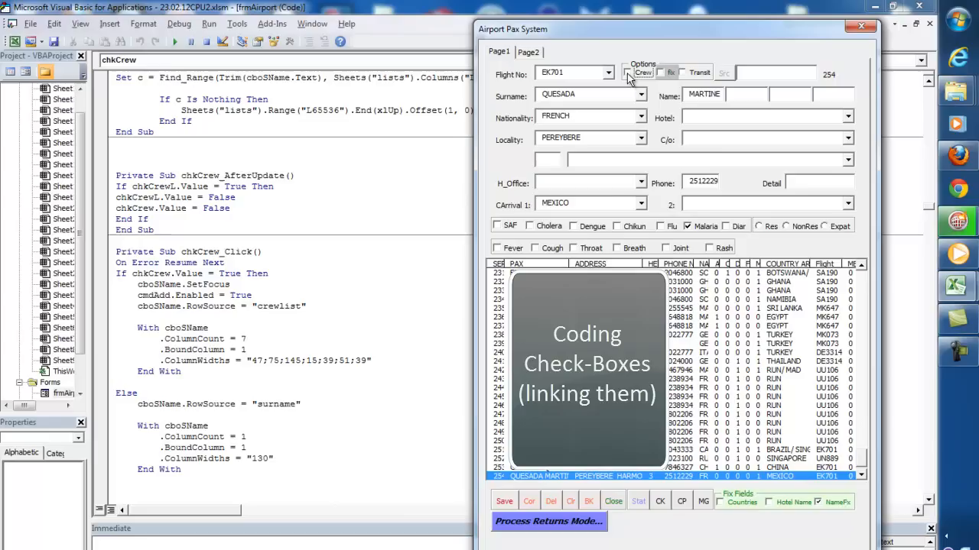
pyautogui.moveTo(636, 82)
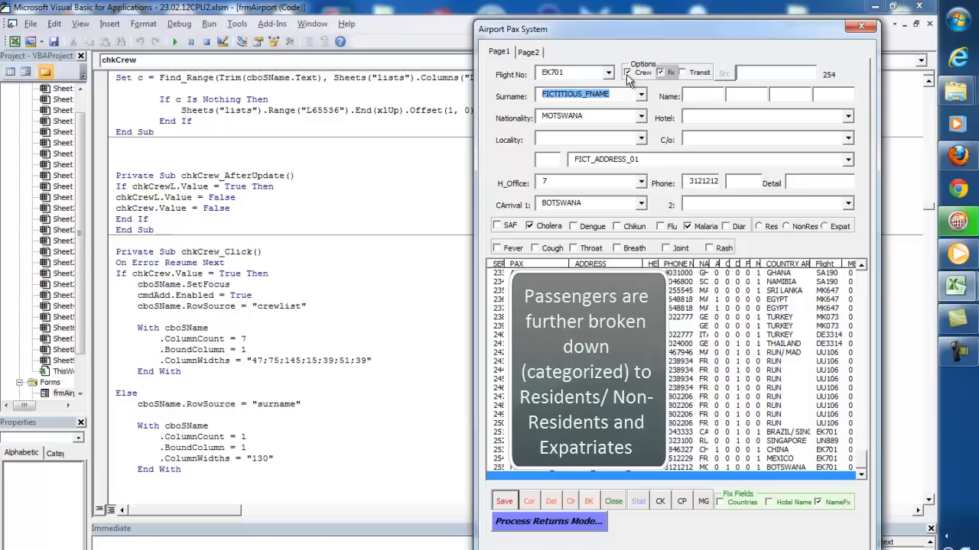
pyautogui.moveTo(666, 76)
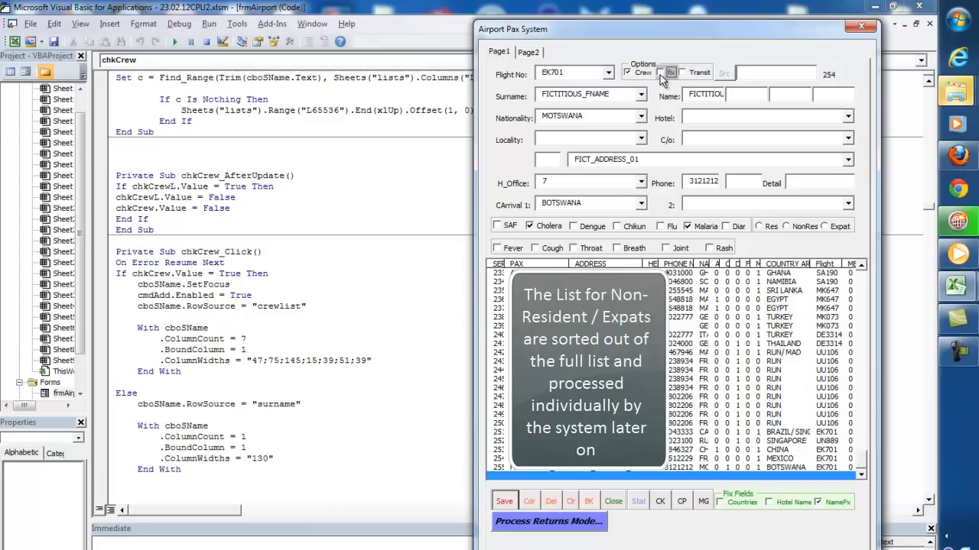
pyautogui.doubleClick(589, 94)
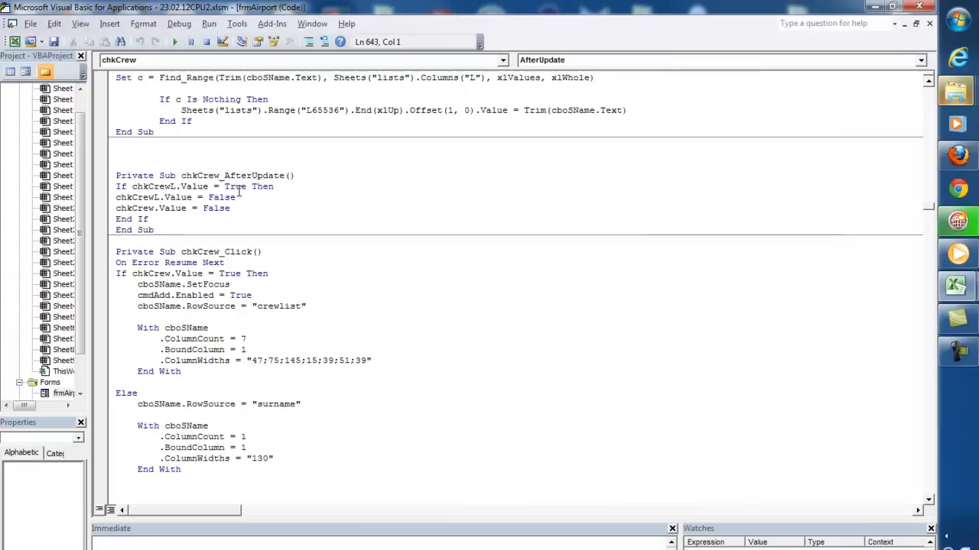
pyautogui.moveTo(459, 176)
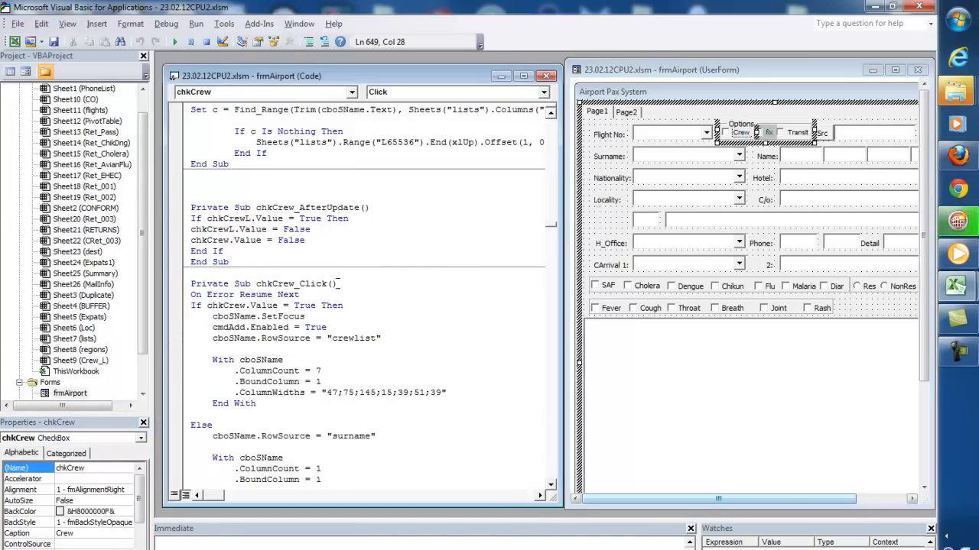
# Read through the chkCrew_Click routine beside the frmAirport form design.
pyautogui.scroll(-3)
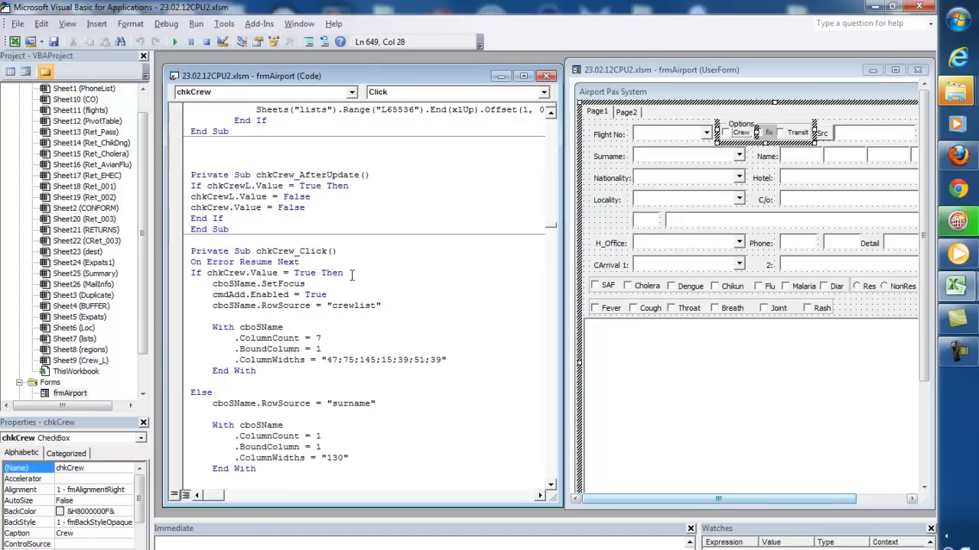
pyautogui.scroll(3)
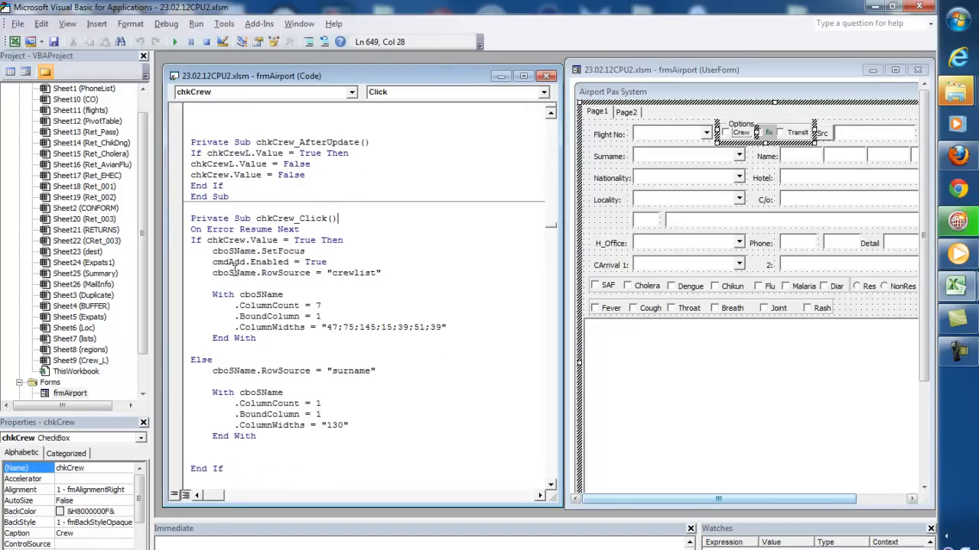
pyautogui.click(682, 156)
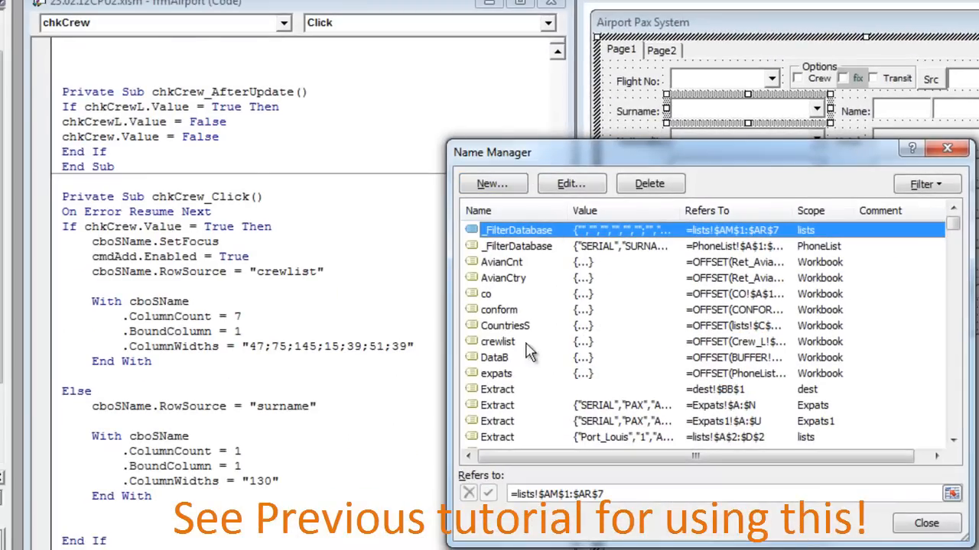
# Inspect the crewlist and DataB OFFSET/COUNTA definitions in Name Manager, then select the flights range.
pyautogui.click(499, 343)
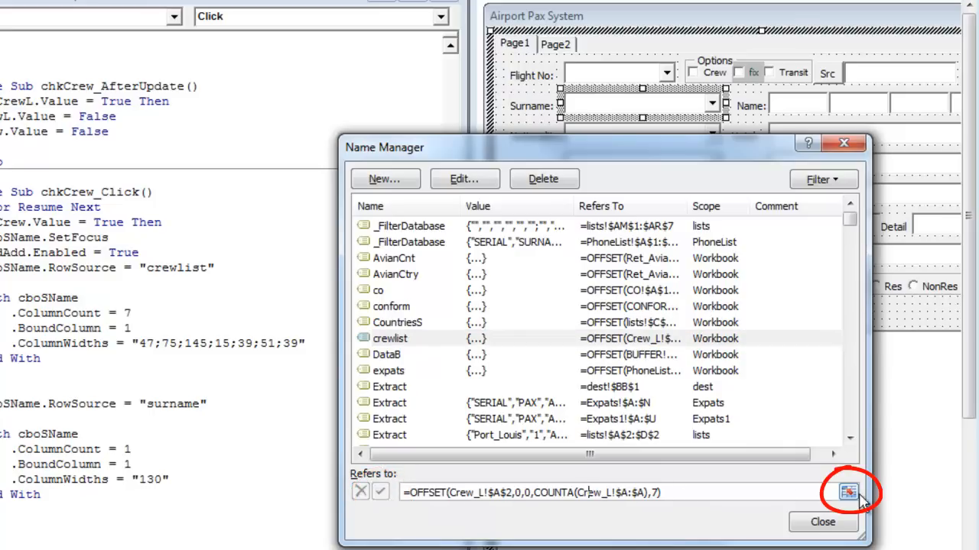
pyautogui.click(847, 492)
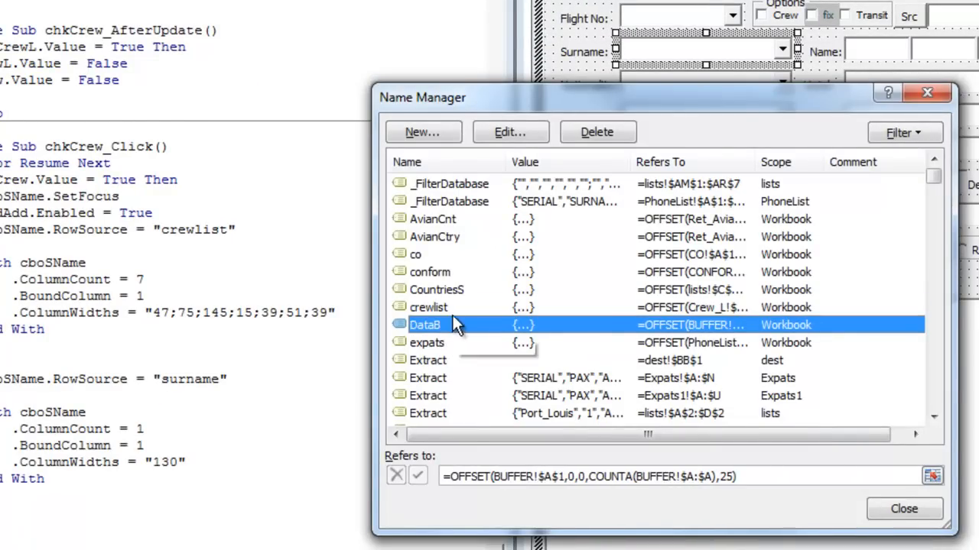
pyautogui.moveTo(450, 339)
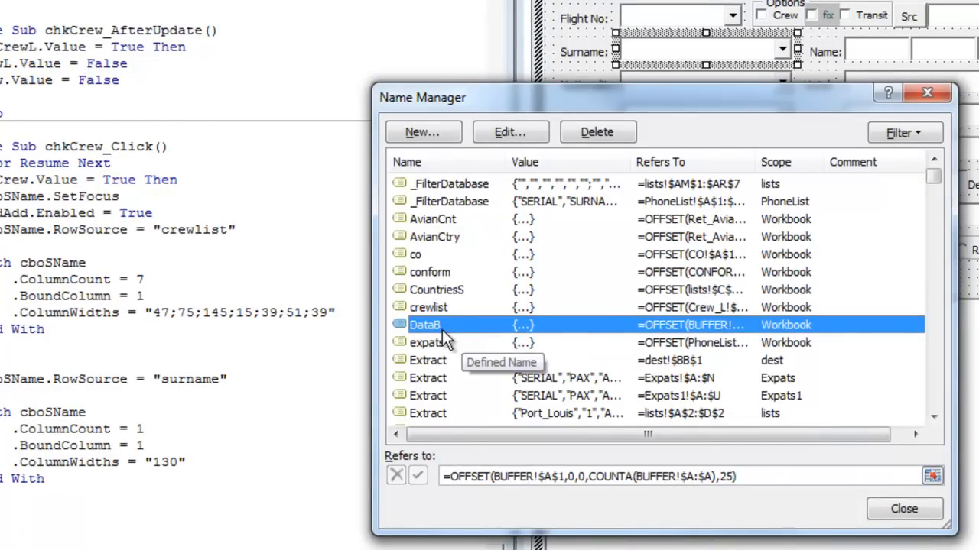
pyautogui.scroll(-3)
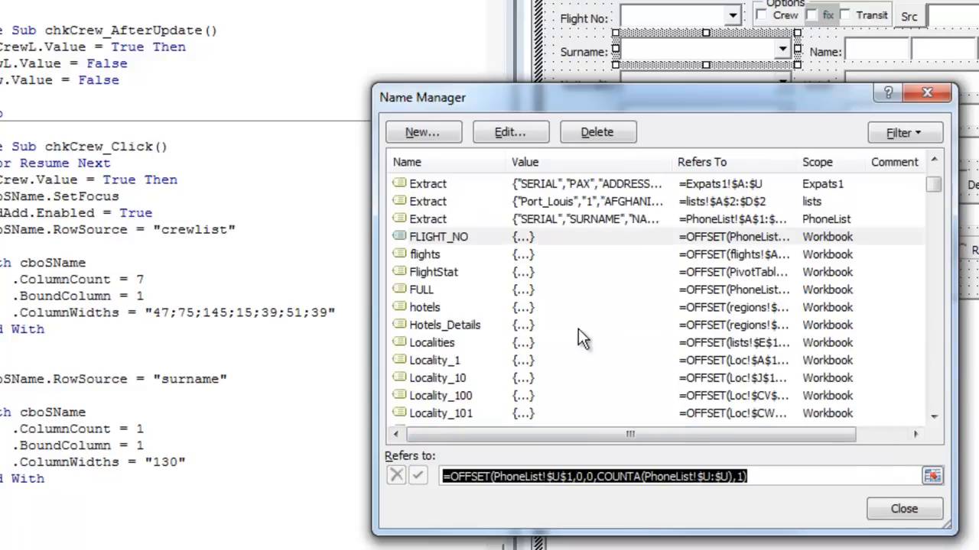
pyautogui.click(425, 254)
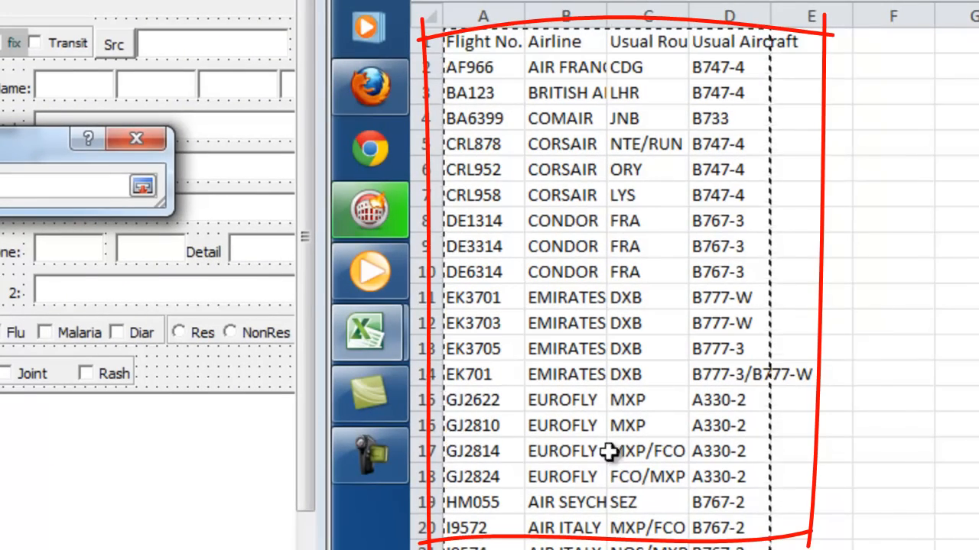
# Scroll the flights worksheet to see the rows covered by the flights range over columns A:D.
pyautogui.scroll(-3)
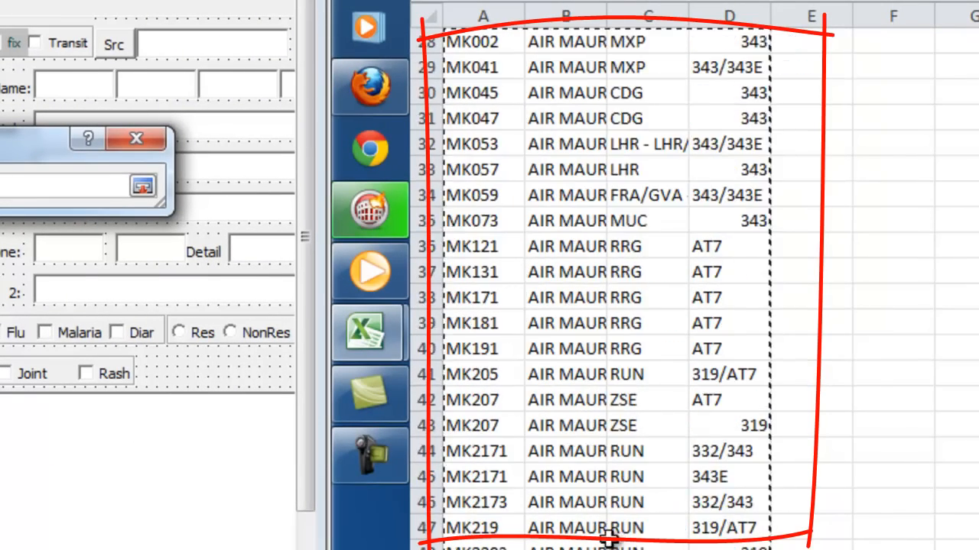
pyautogui.scroll(-3)
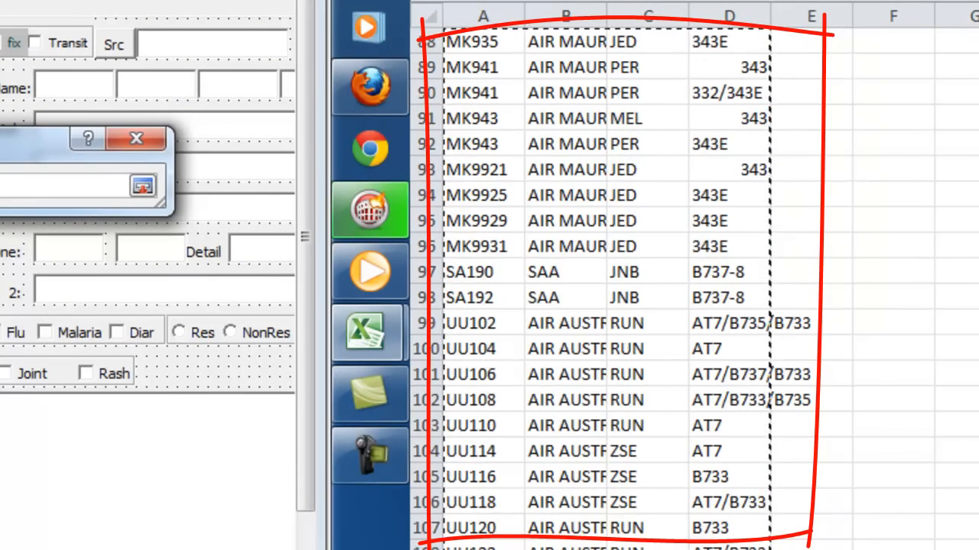
pyautogui.scroll(-3)
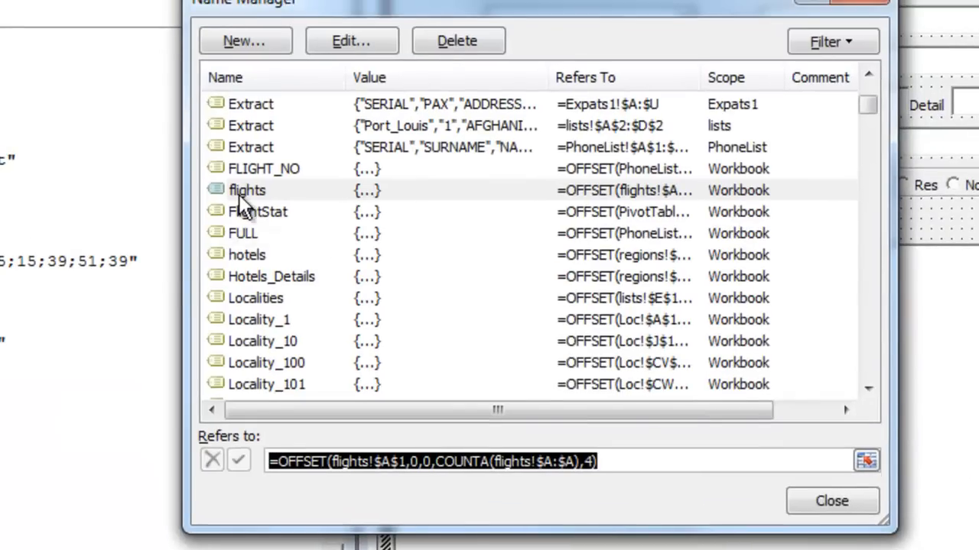
# Scroll through the many Locality_ named ranges to the end of the list and close Name Manager.
pyautogui.click(247, 189)
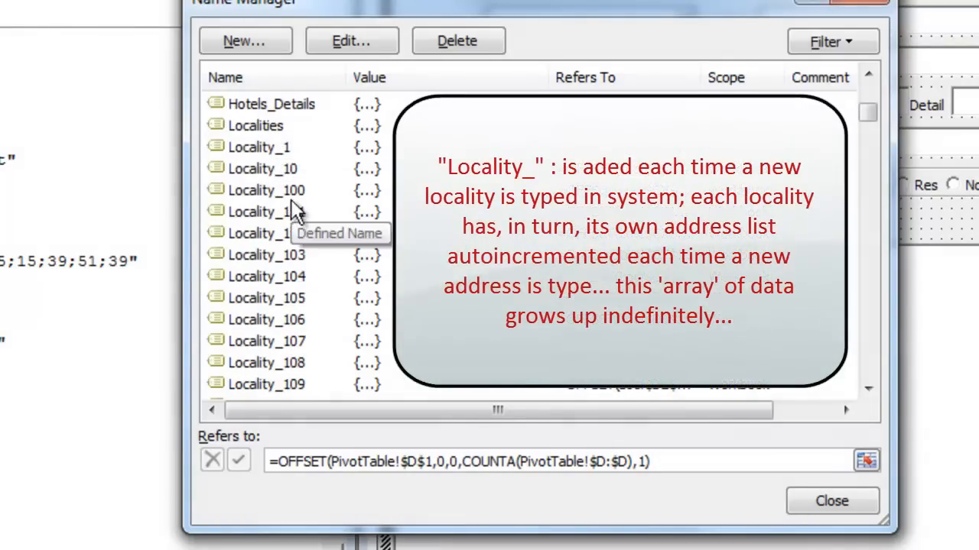
pyautogui.scroll(-3)
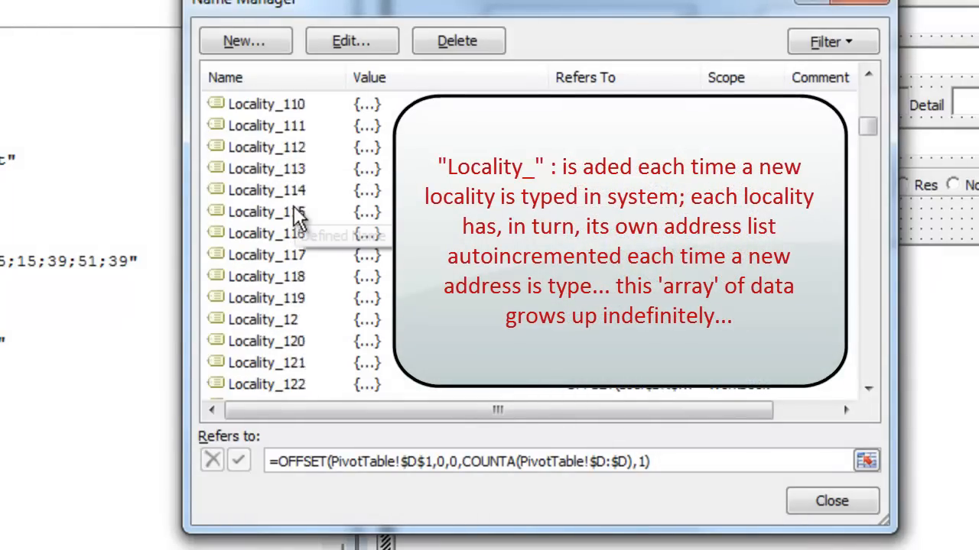
pyautogui.scroll(-3)
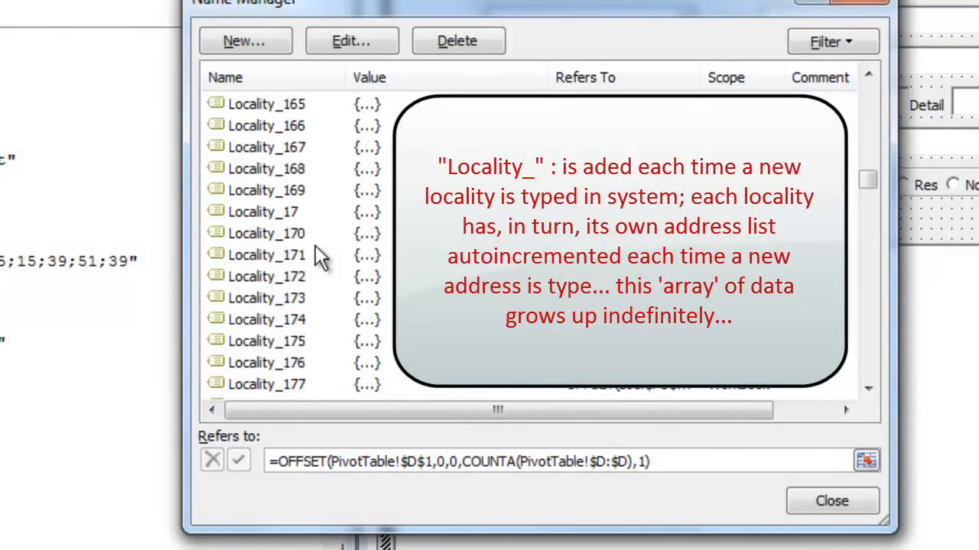
pyautogui.scroll(-3)
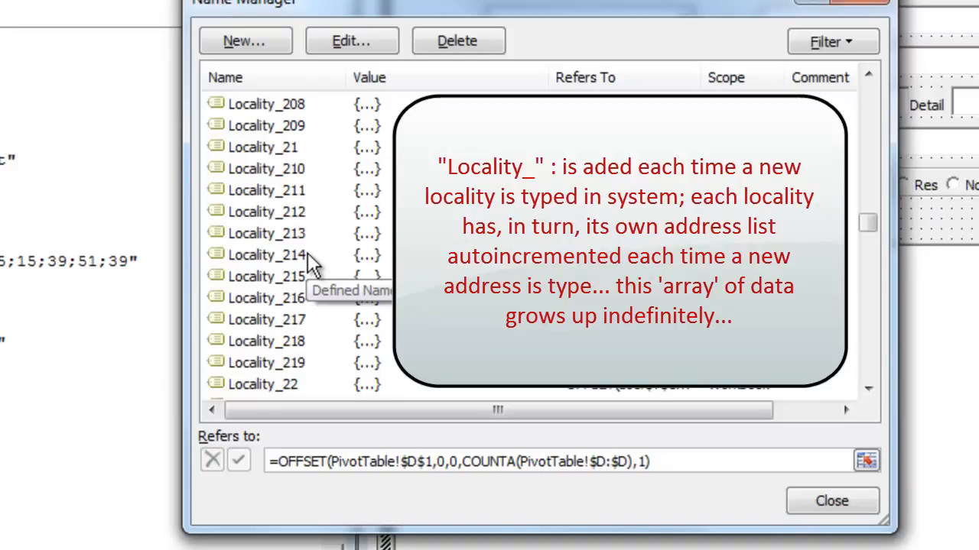
pyautogui.scroll(-3)
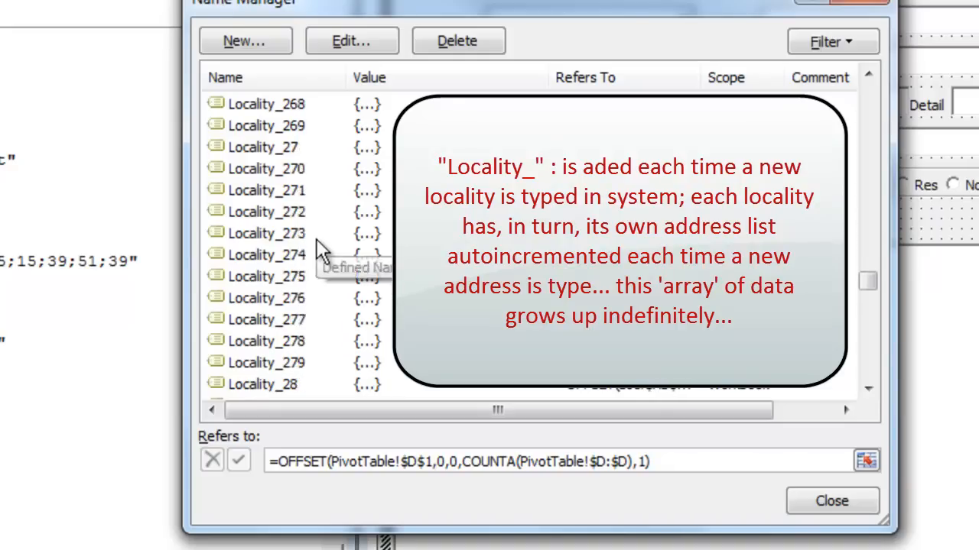
pyautogui.scroll(3)
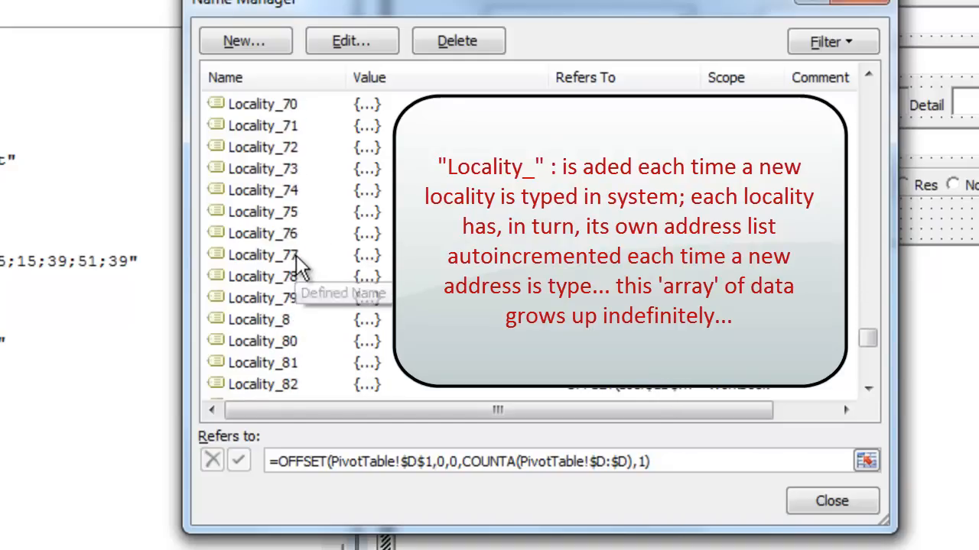
pyautogui.scroll(-3)
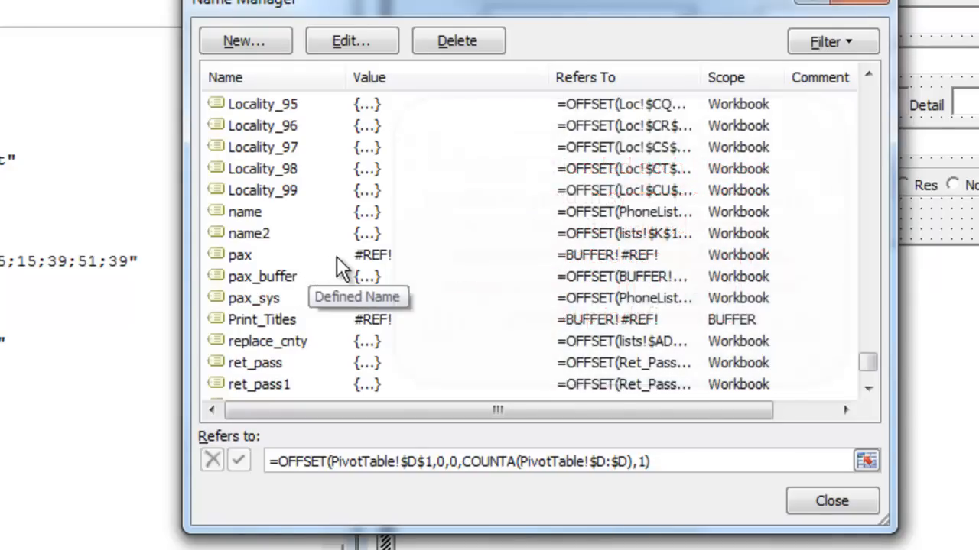
pyautogui.scroll(-3)
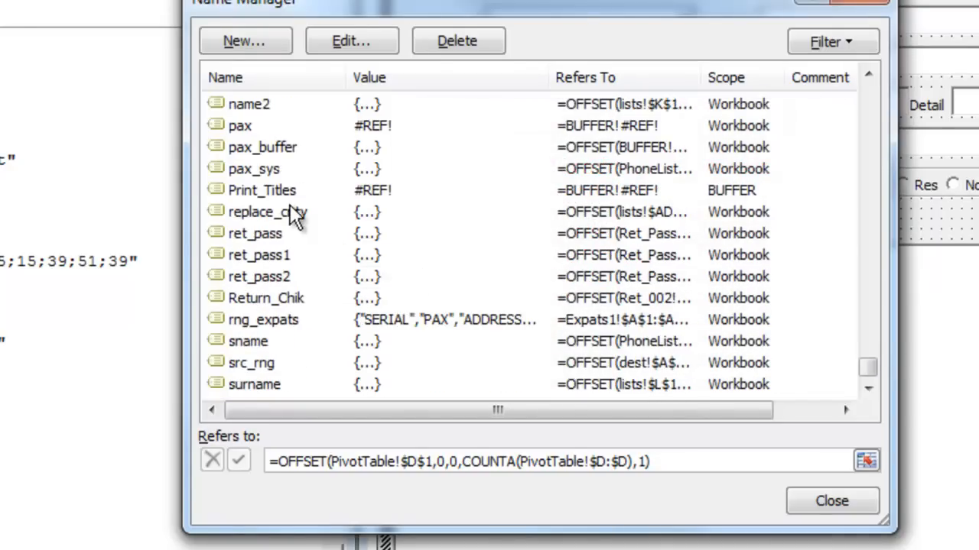
pyautogui.click(832, 501)
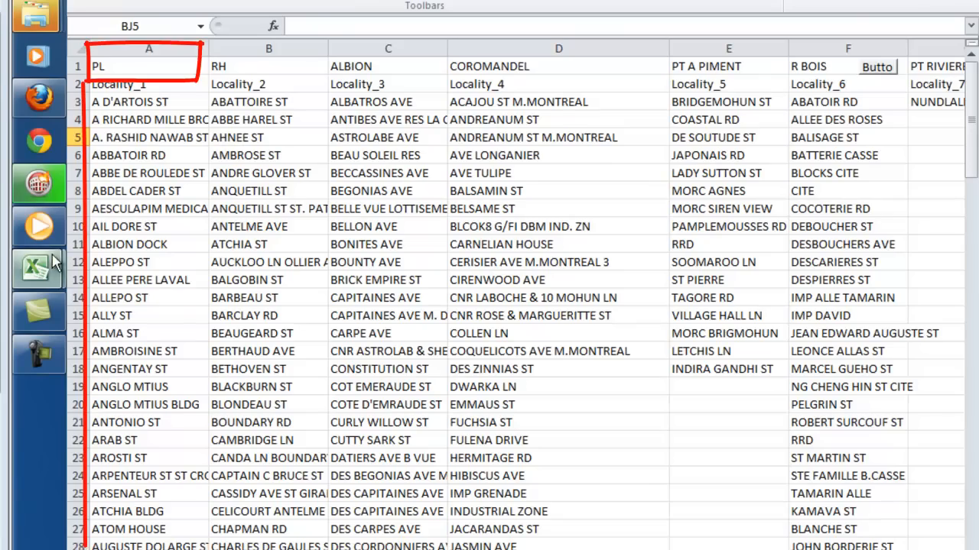
pyautogui.click(148, 66)
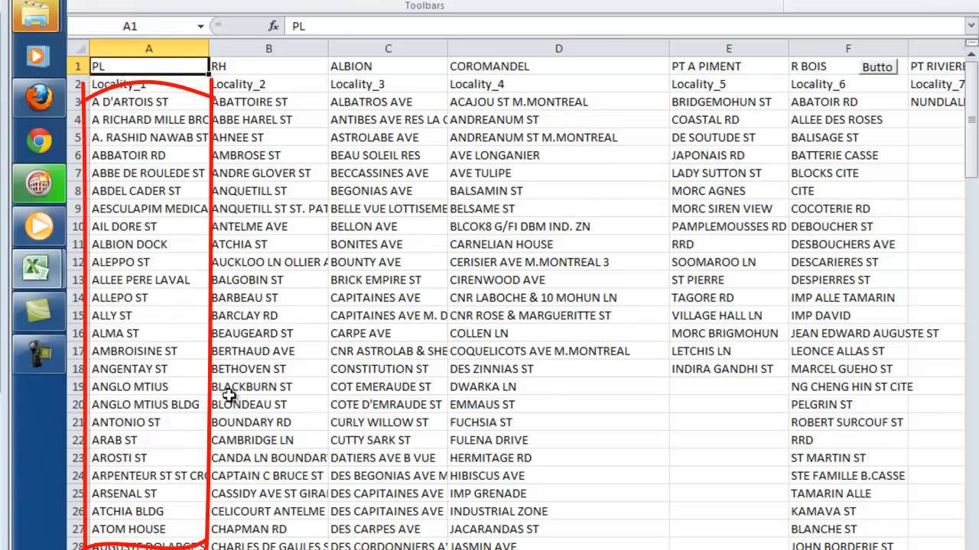
pyautogui.scroll(-3)
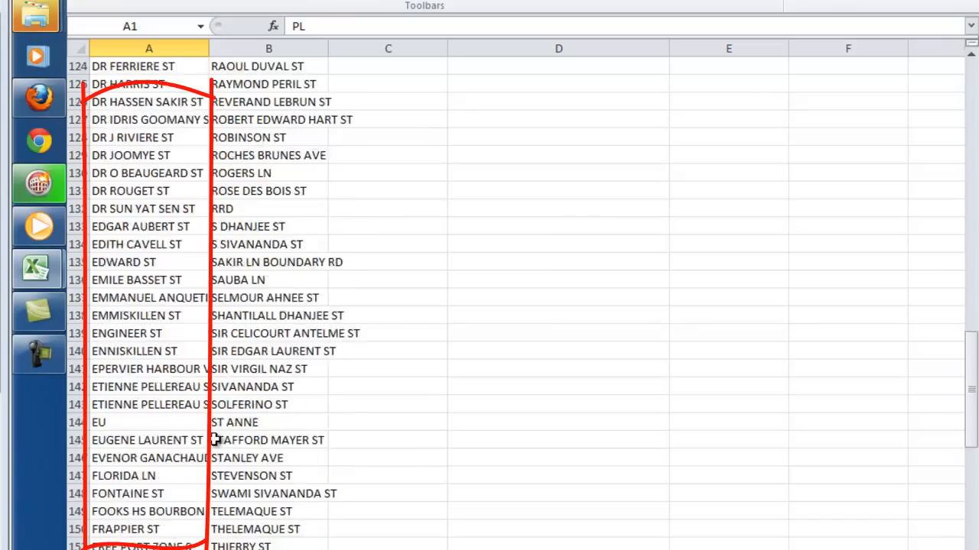
pyautogui.scroll(3)
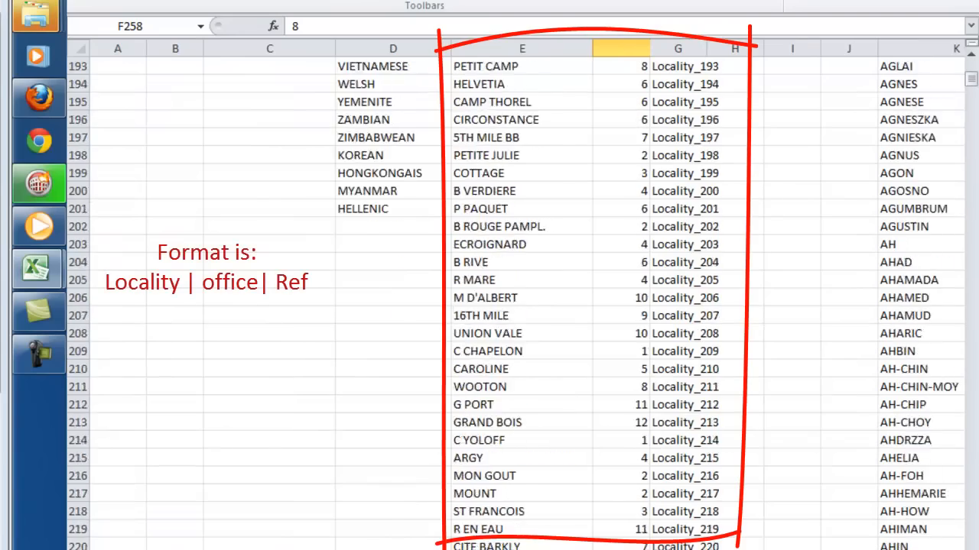
pyautogui.scroll(3)
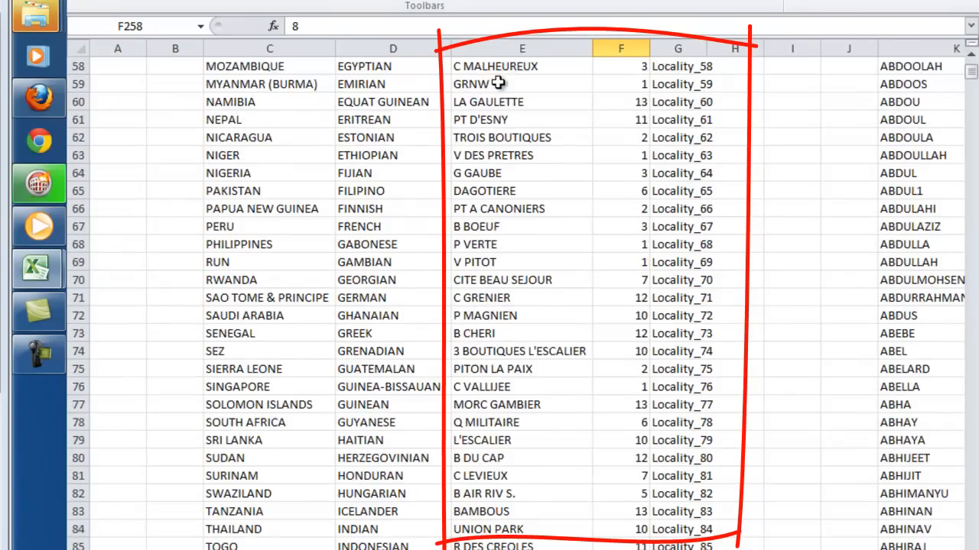
pyautogui.scroll(3)
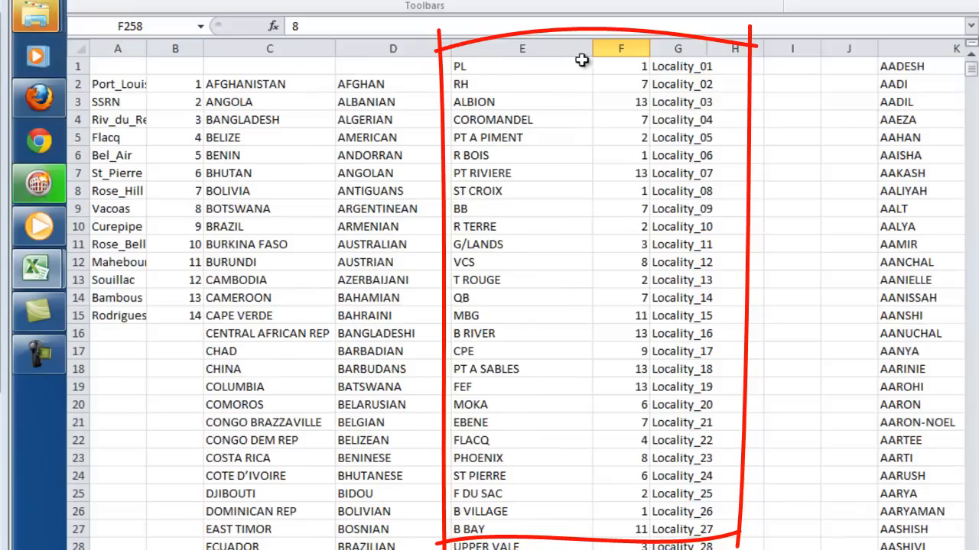
pyautogui.click(676, 66)
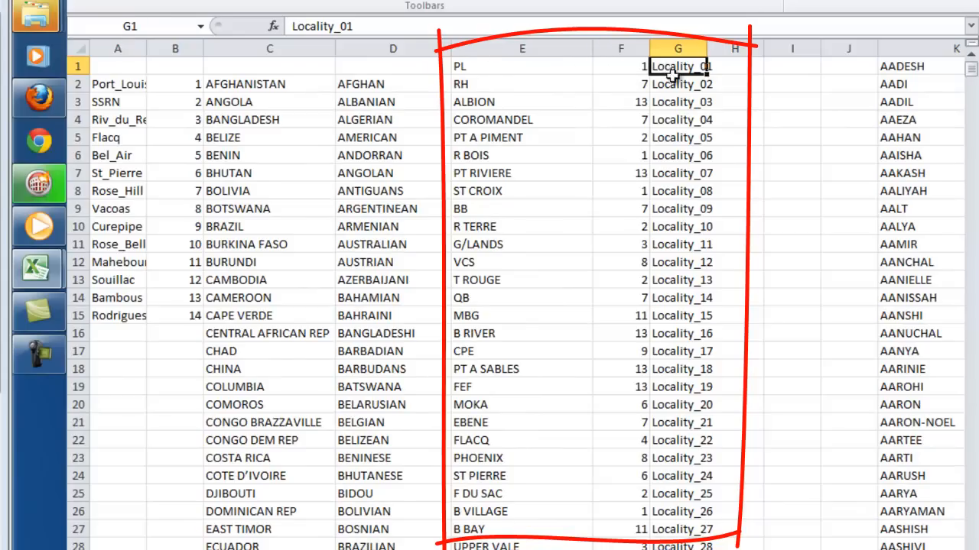
pyautogui.scroll(-3)
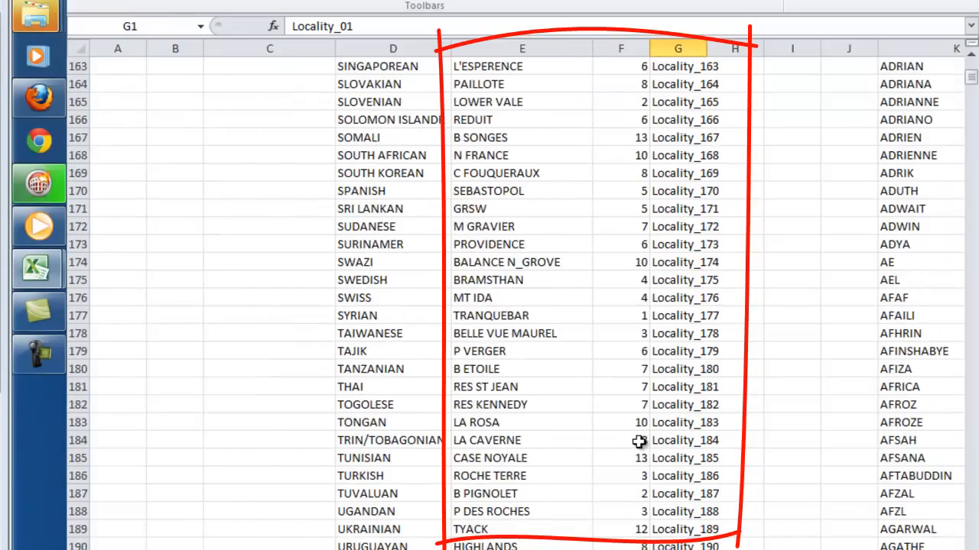
pyautogui.scroll(-3)
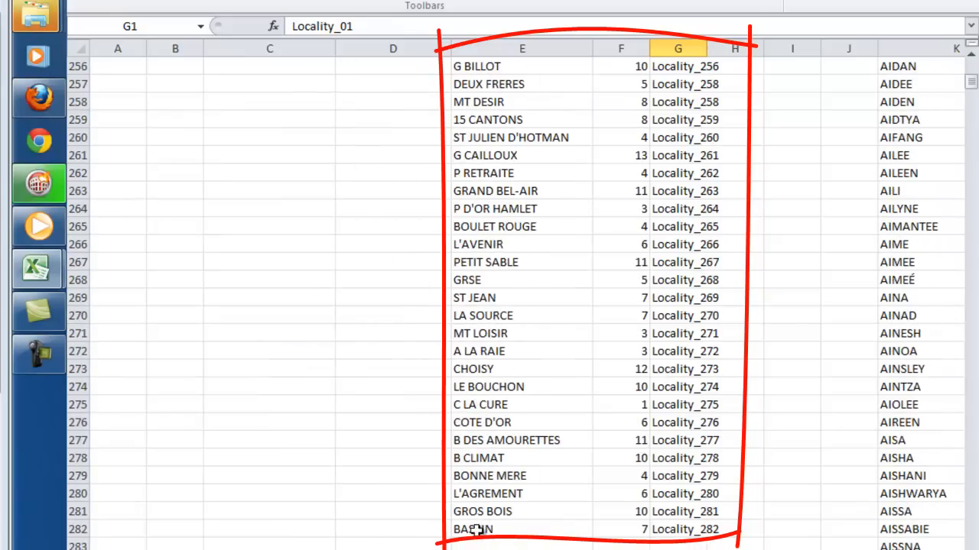
pyautogui.click(677, 529)
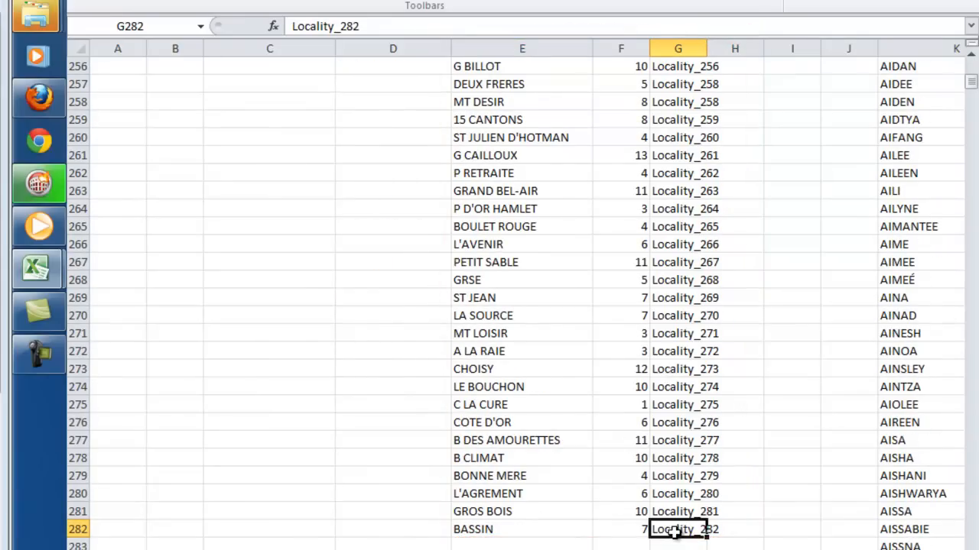
pyautogui.scroll(-3)
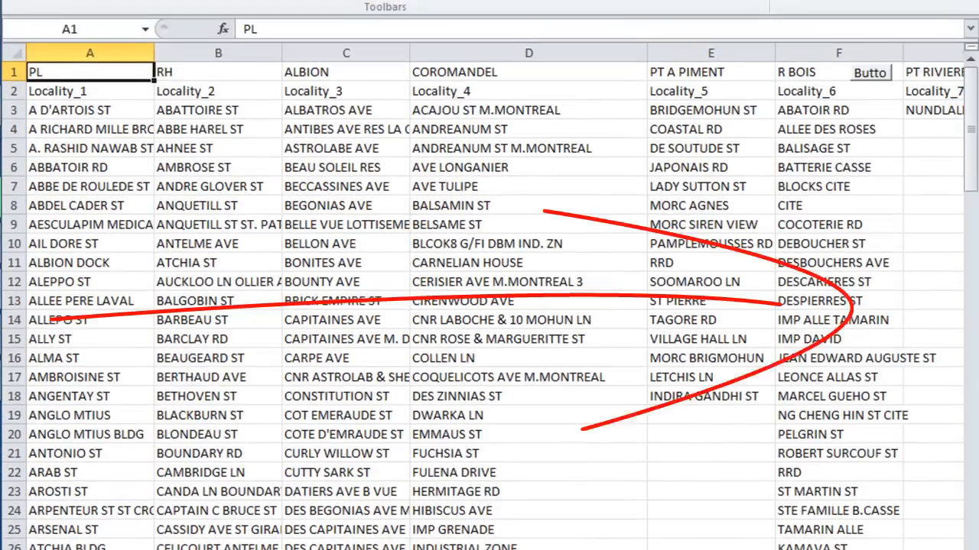
pyautogui.hscroll(3)
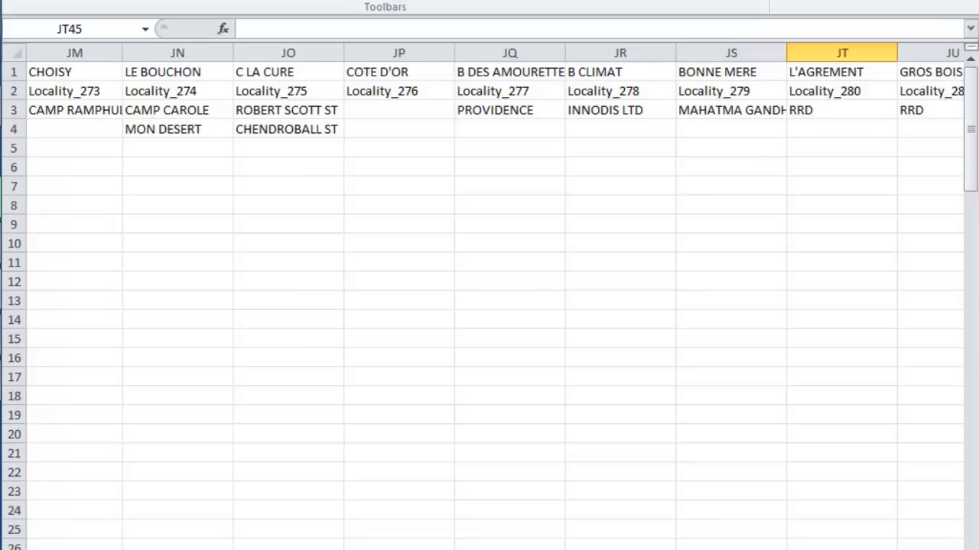
pyautogui.hscroll(3)
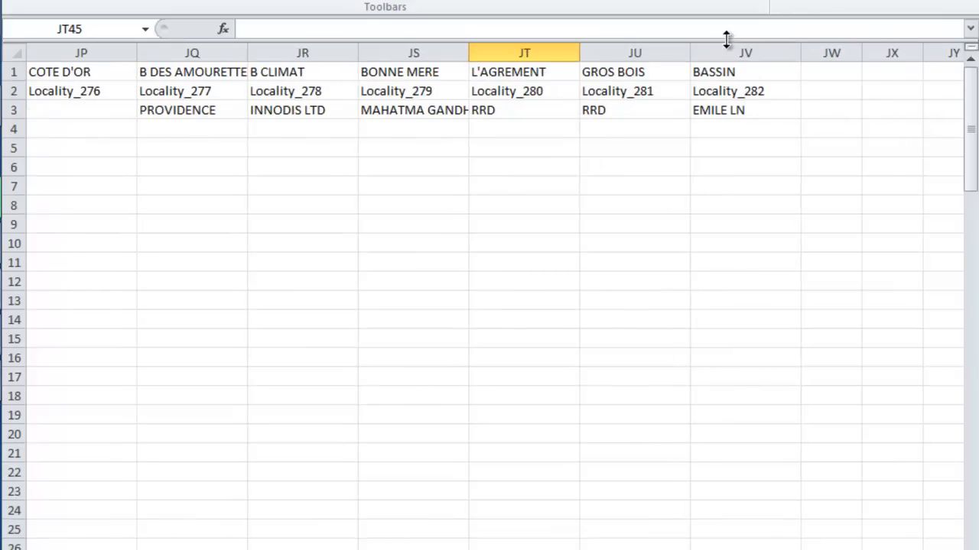
pyautogui.moveTo(703, 91)
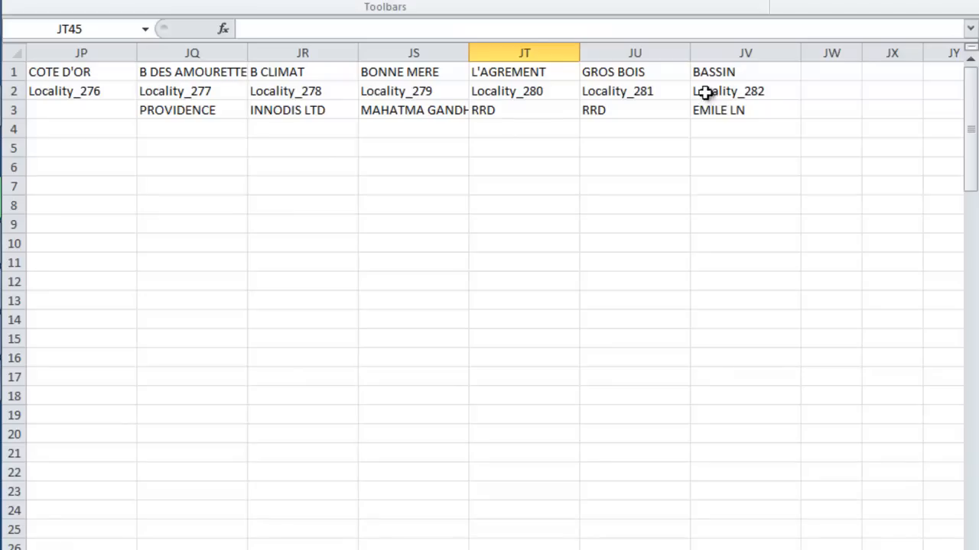
pyautogui.click(747, 110)
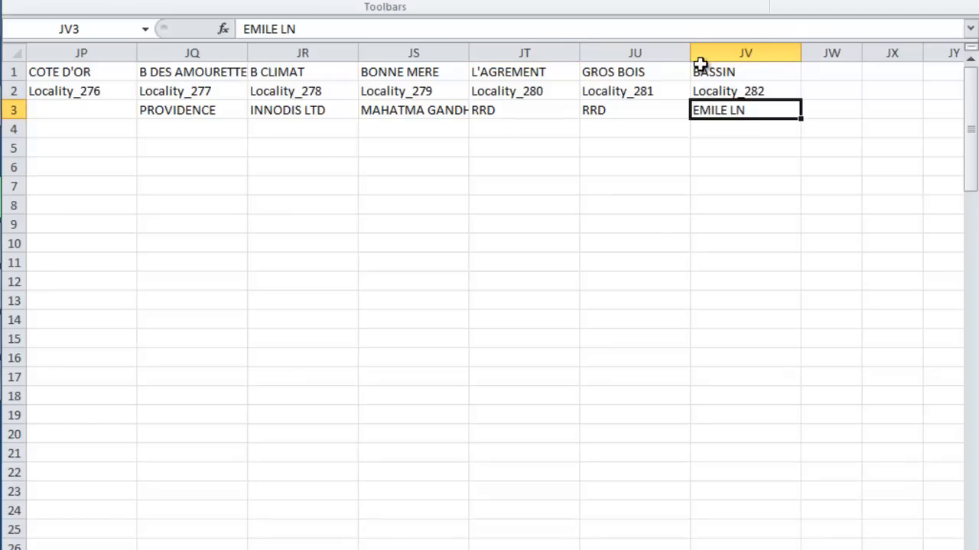
pyautogui.moveTo(713, 72)
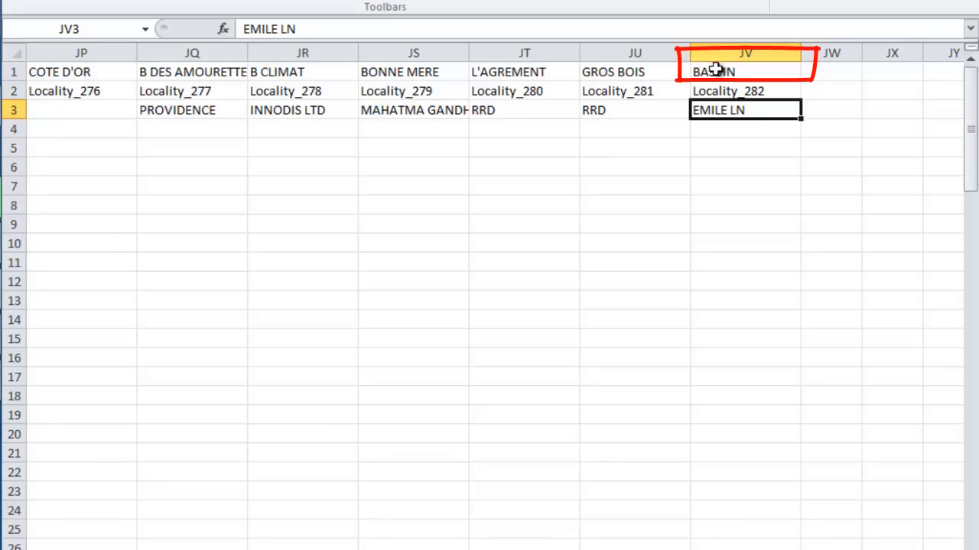
pyautogui.click(744, 129)
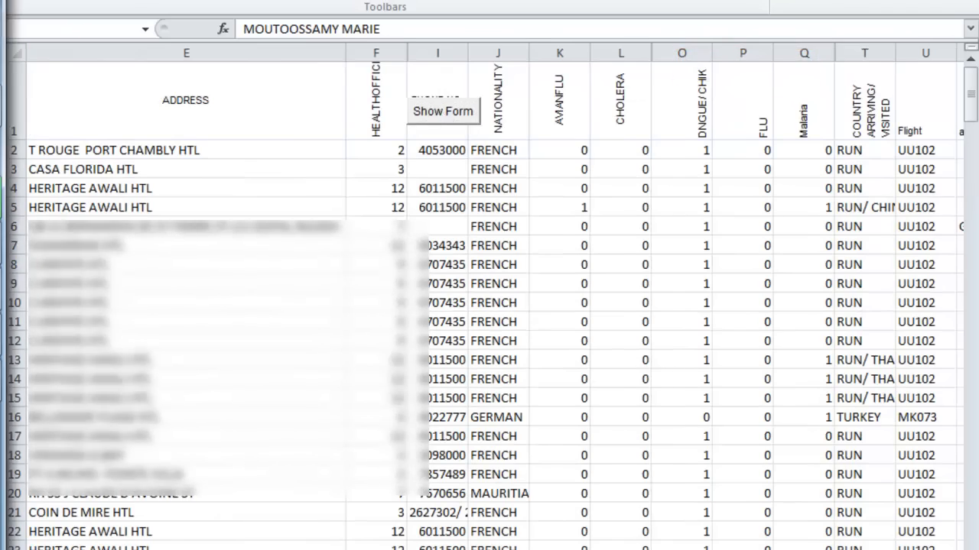
# Enter BASSIN as the locality and begin the street address 'JUNCTION R' on the form.
pyautogui.click(442, 110)
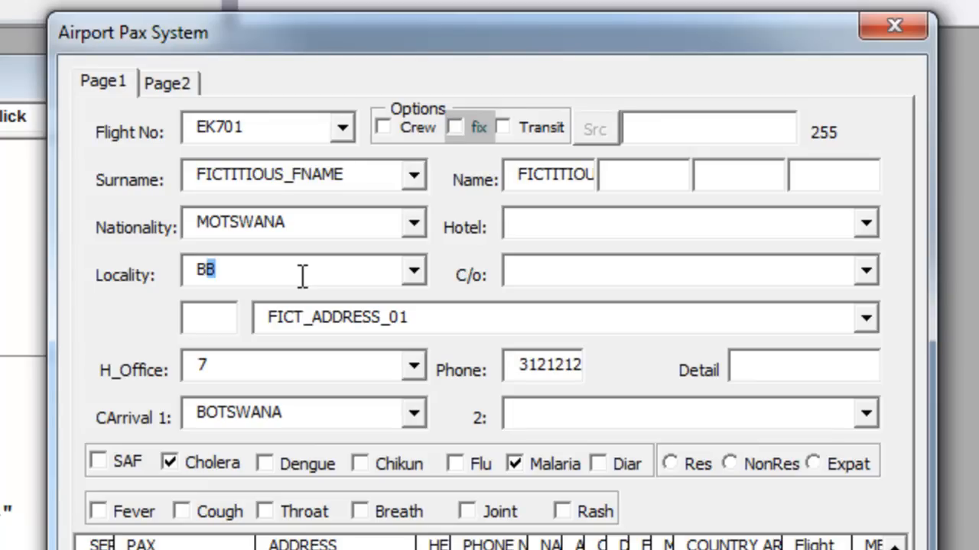
pyautogui.write('ASSIN')
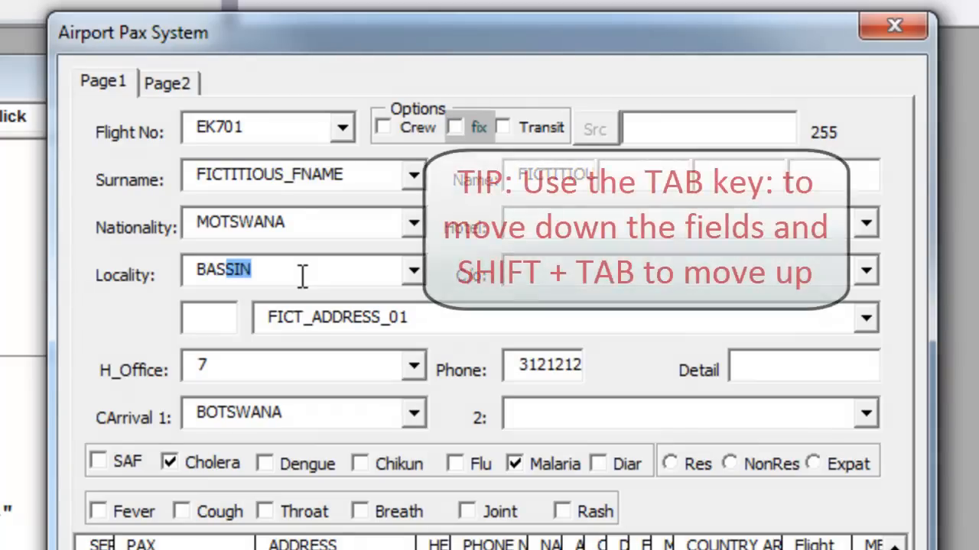
pyautogui.write('J')
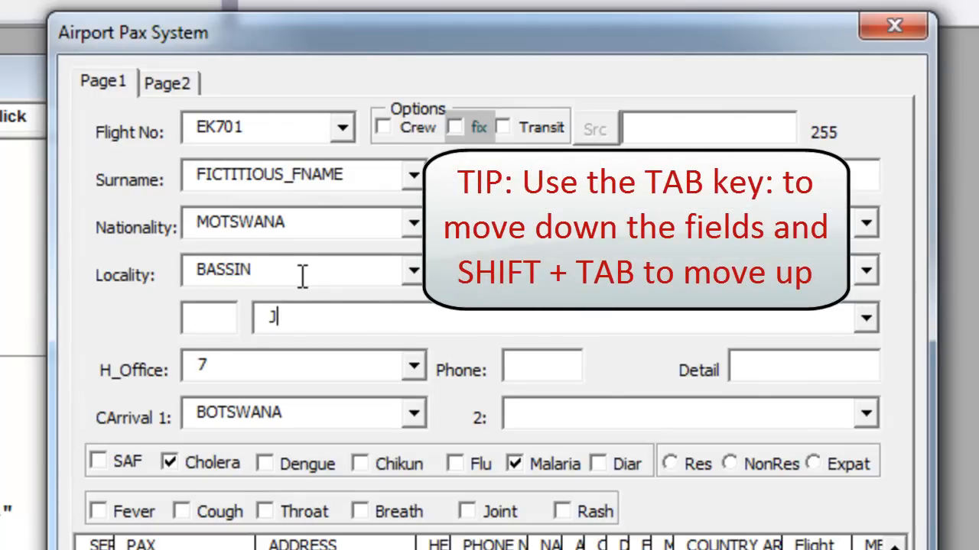
pyautogui.write('UNCT')
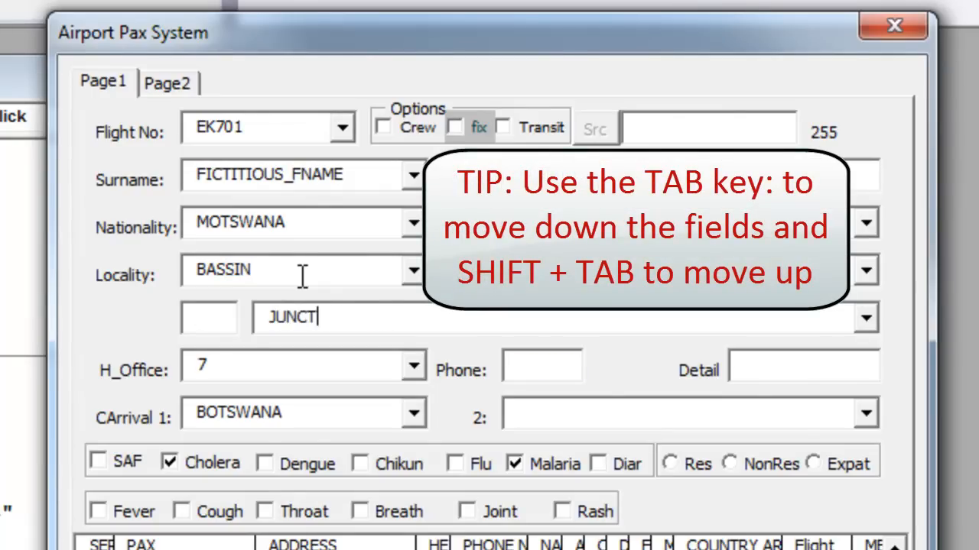
pyautogui.write('ION R')
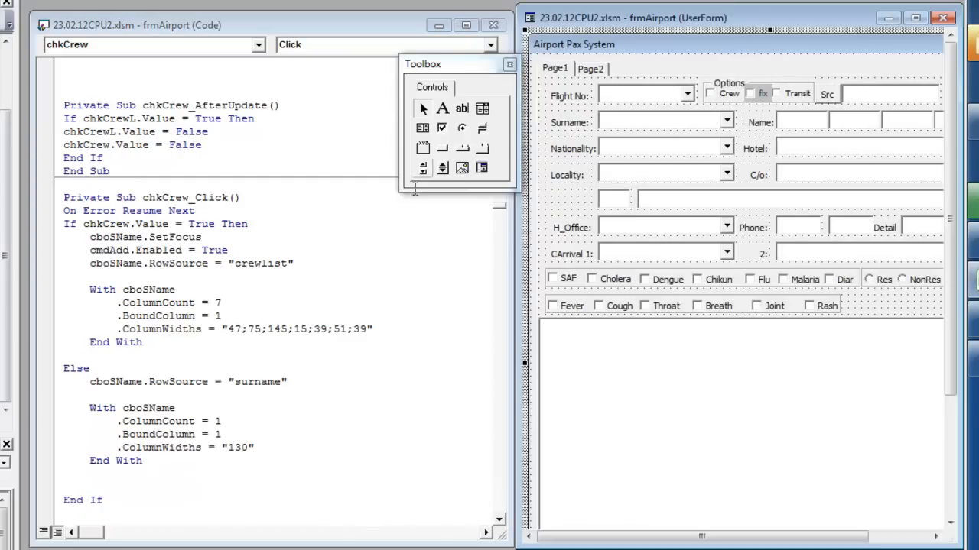
pyautogui.click(510, 64)
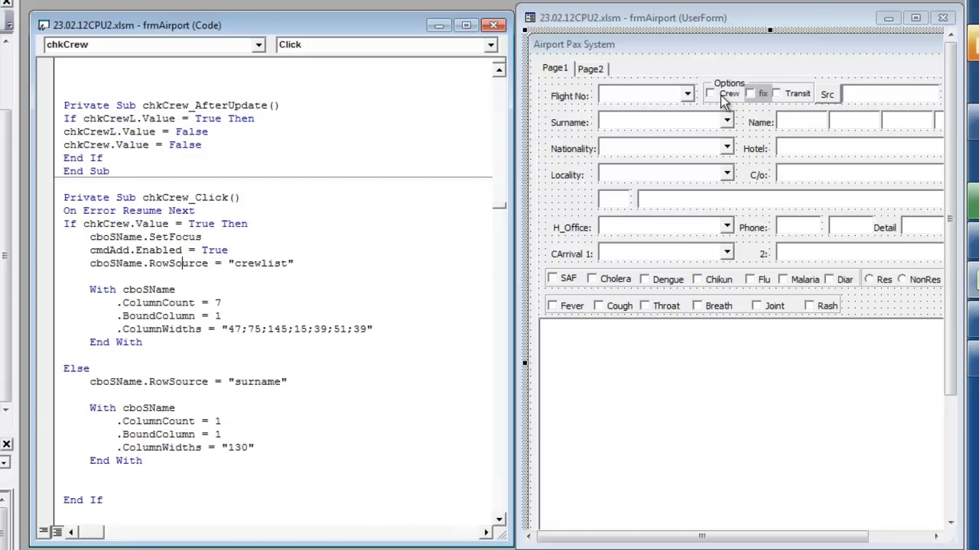
pyautogui.moveTo(247, 379)
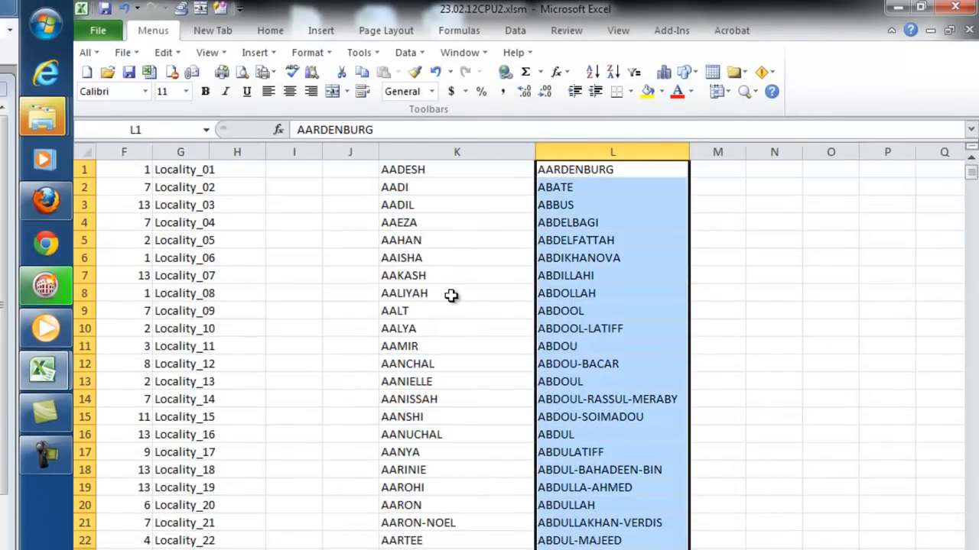
# Scroll the surname list in column L of the lists sheet to its last entry near row 18016.
pyautogui.scroll(-3)
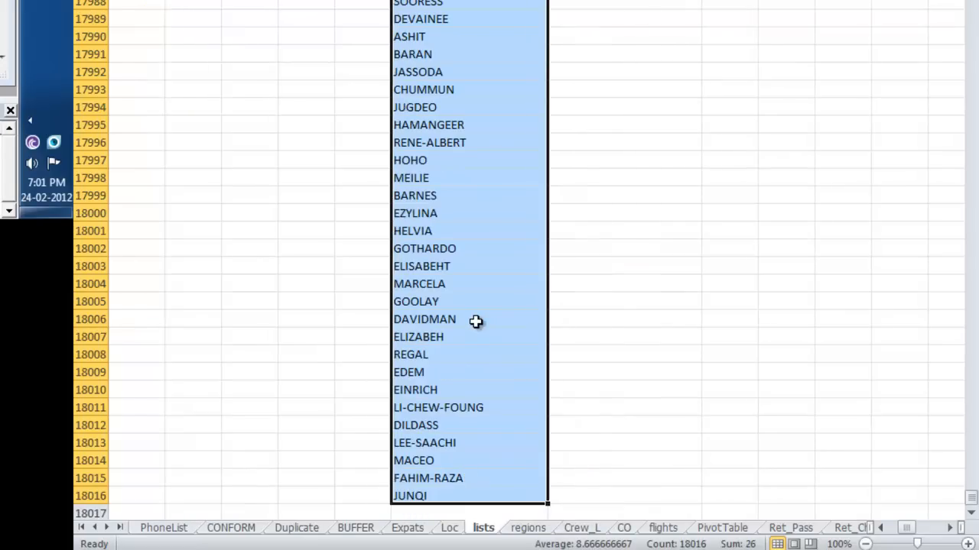
pyautogui.scroll(3)
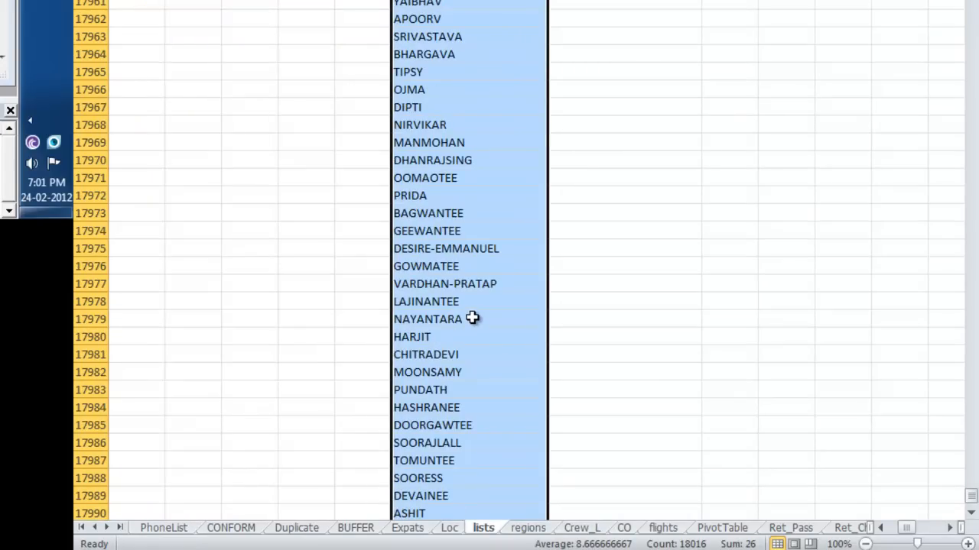
pyautogui.scroll(-3)
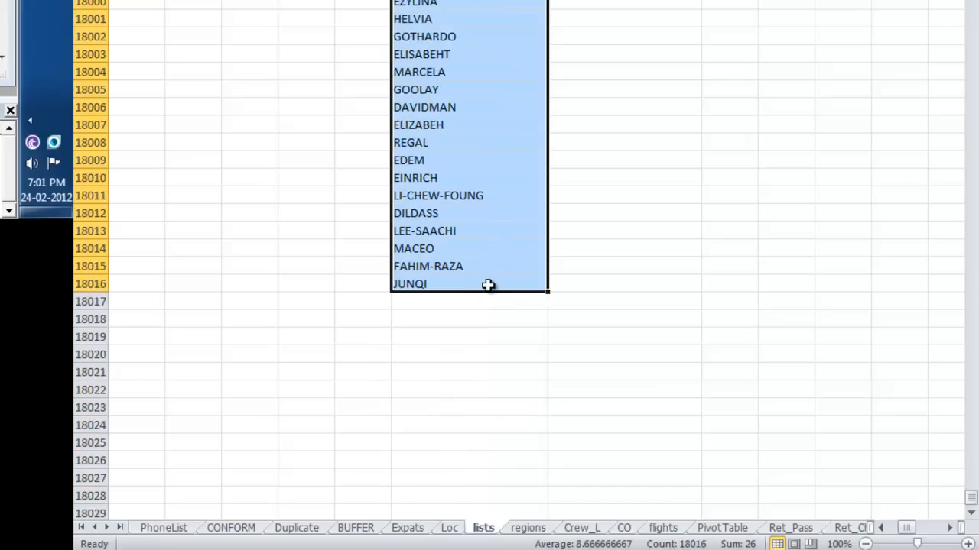
pyautogui.scroll(3)
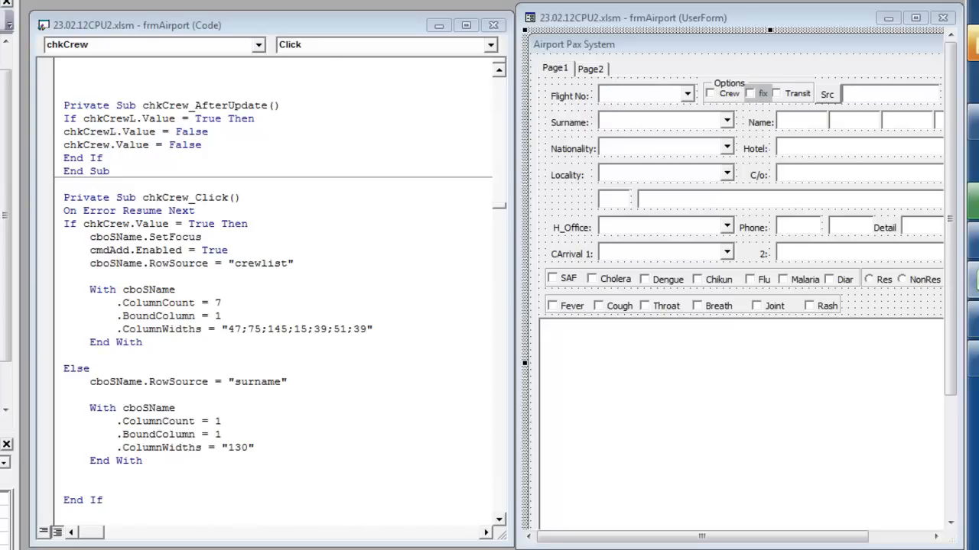
pyautogui.click(661, 122)
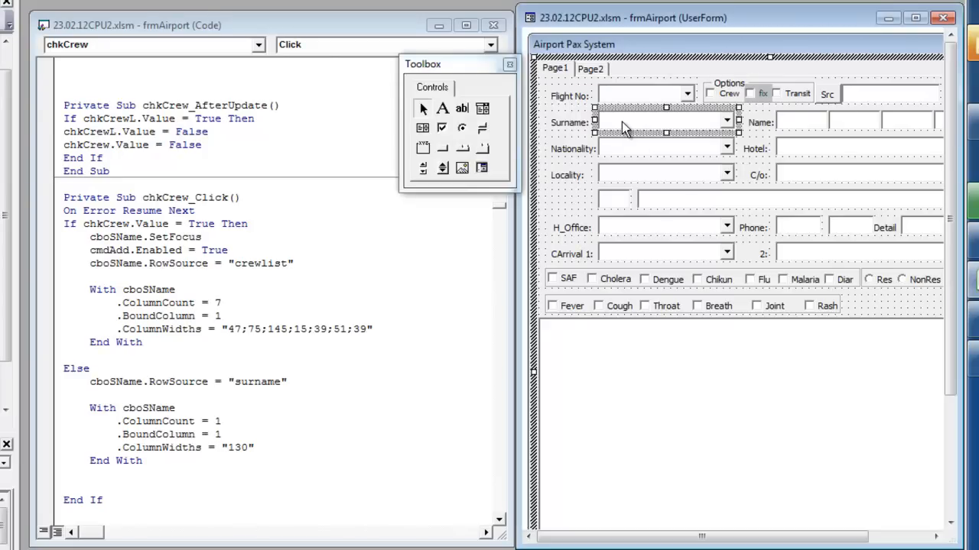
pyautogui.rightClick(619, 122)
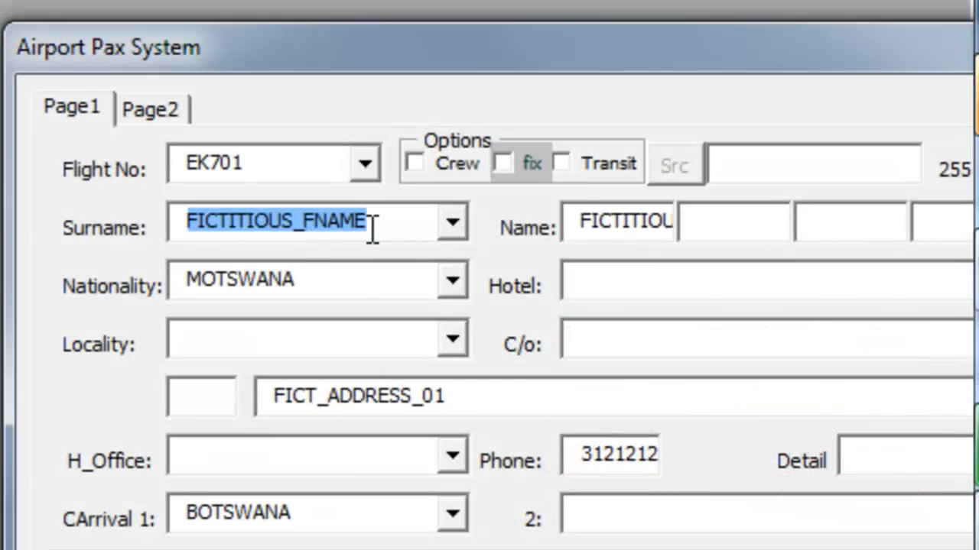
# Enter the partial surname FABBRIZIOL and arrow down through FABRICE to FALLECKER.
pyautogui.write('FABBRIZIOL')
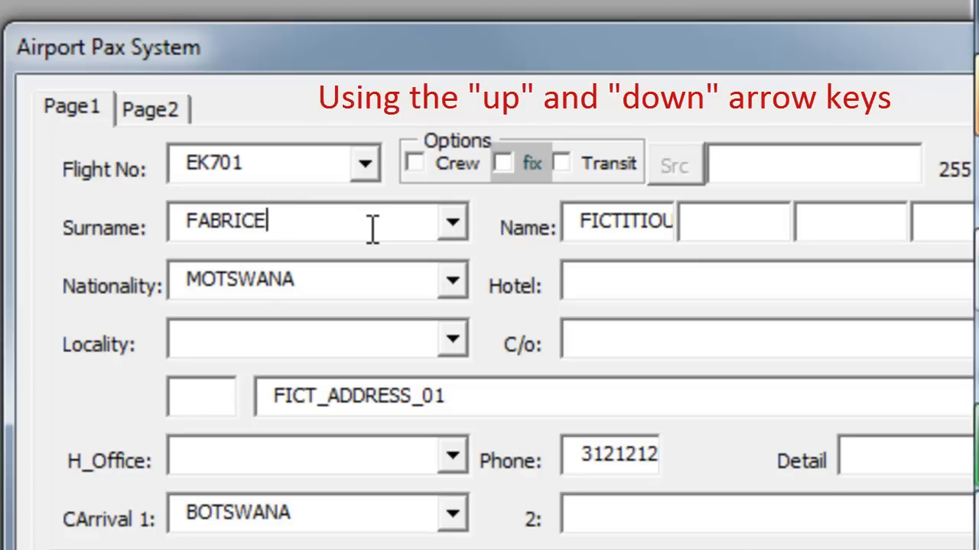
pyautogui.press('Down')
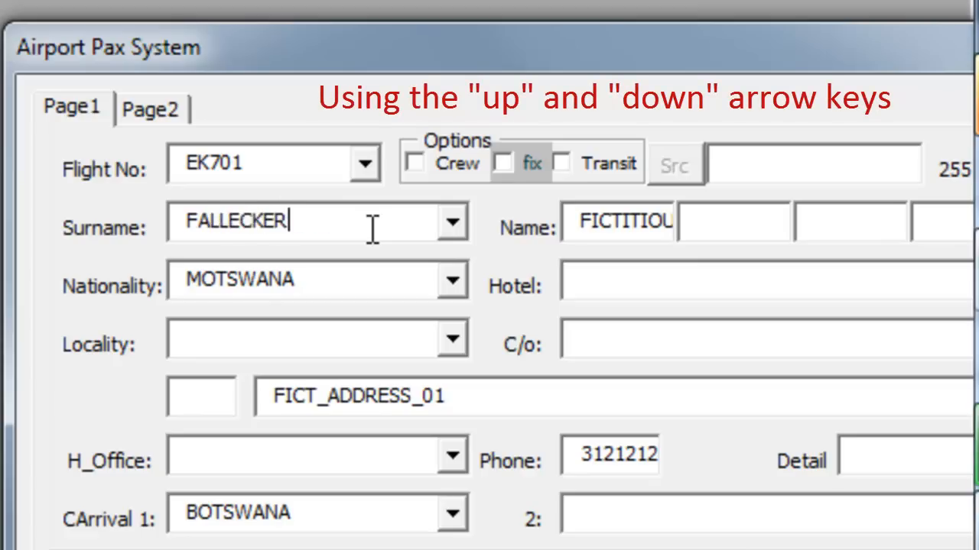
pyautogui.press('Down')
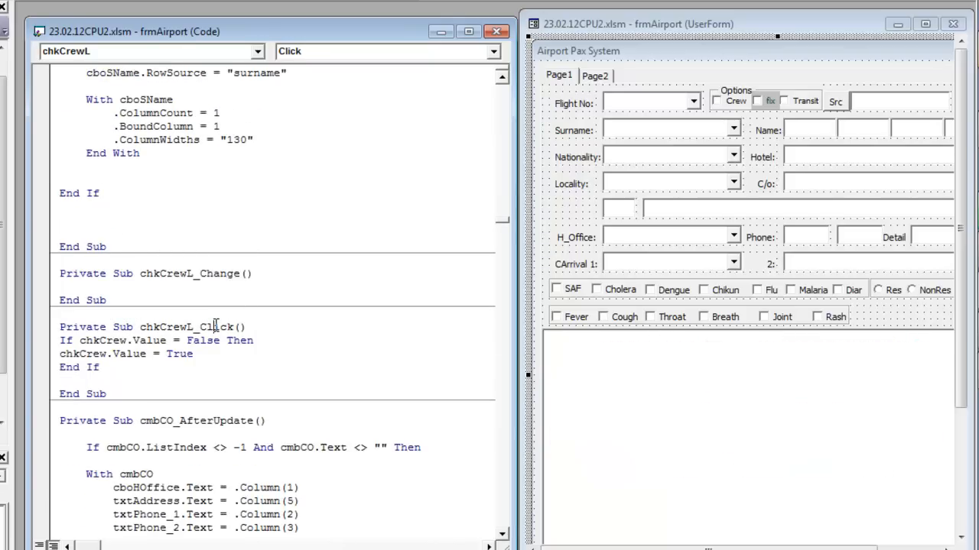
pyautogui.moveTo(187, 328)
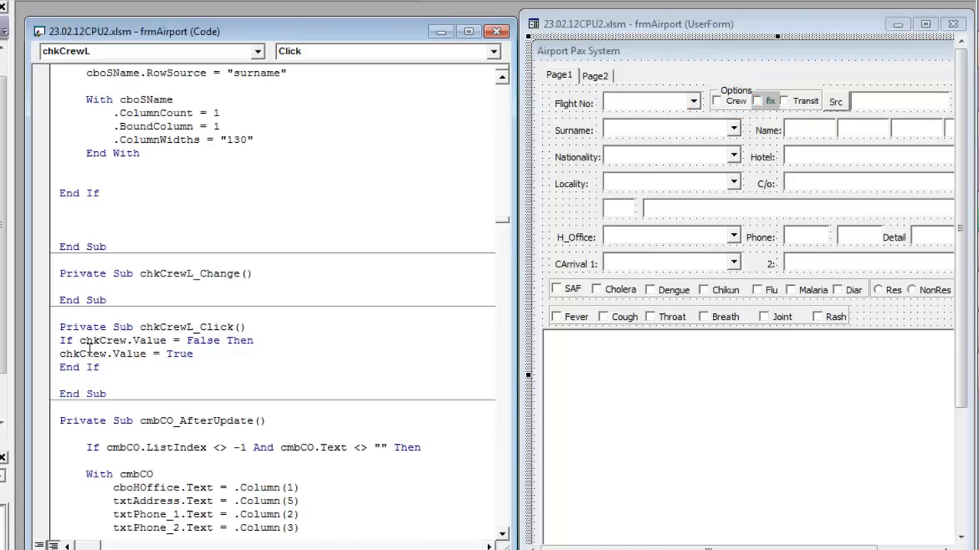
pyautogui.click(716, 101)
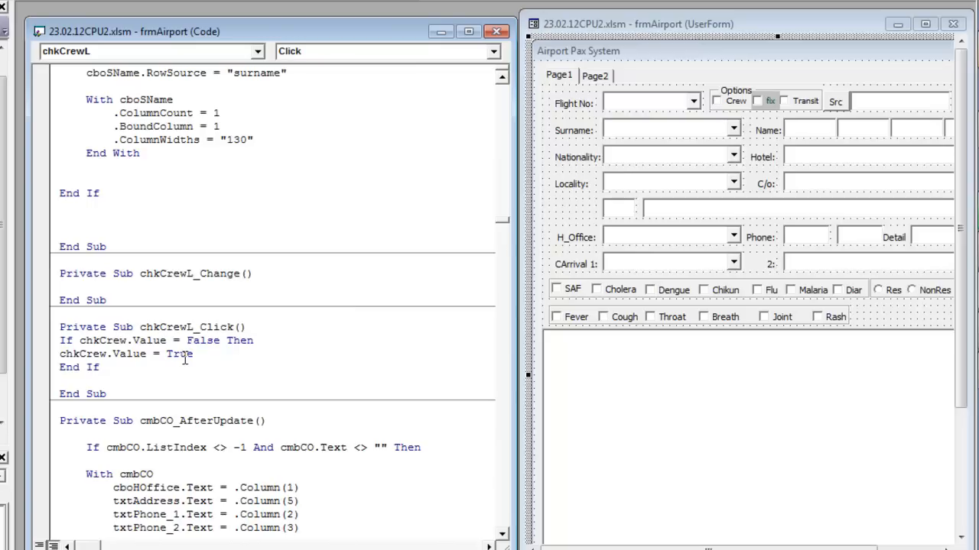
pyautogui.scroll(3)
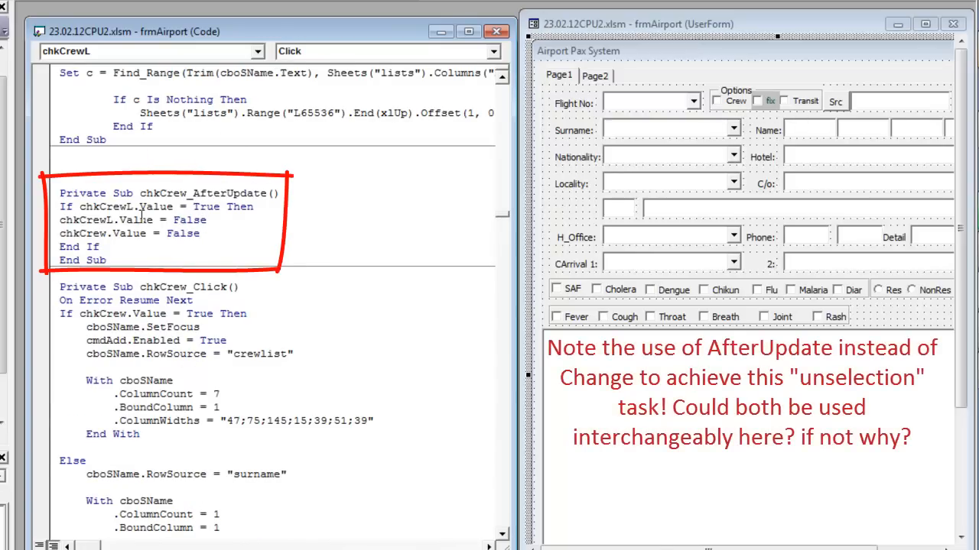
pyautogui.moveTo(134, 206)
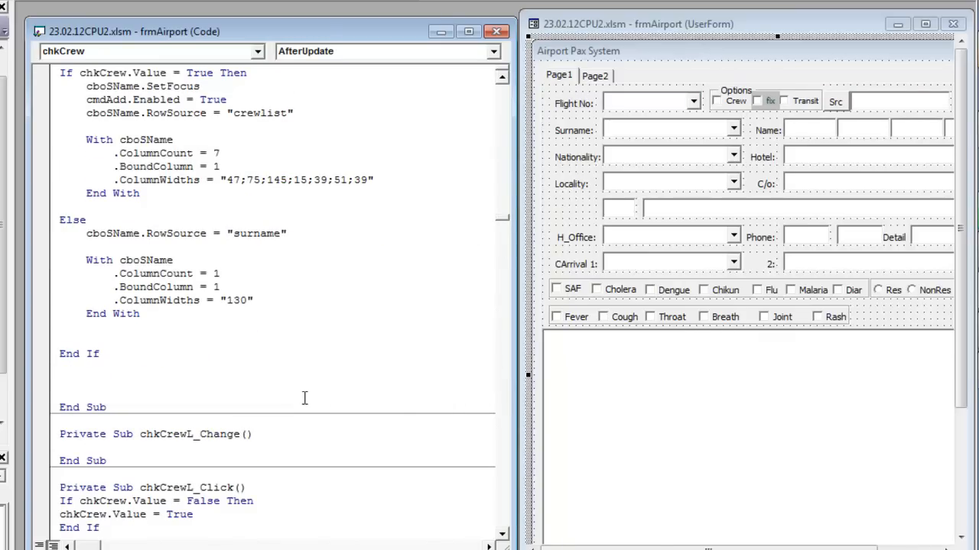
pyautogui.scroll(-3)
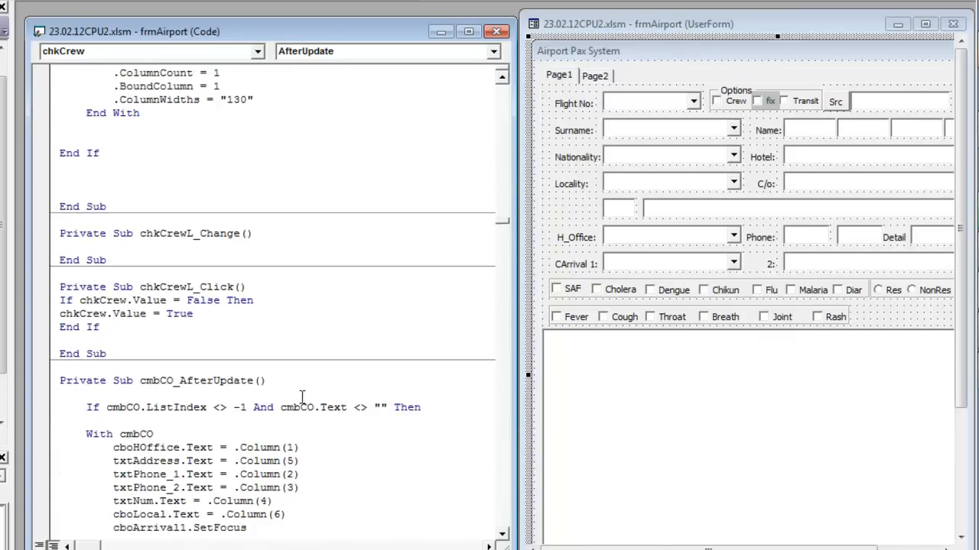
pyautogui.scroll(-3)
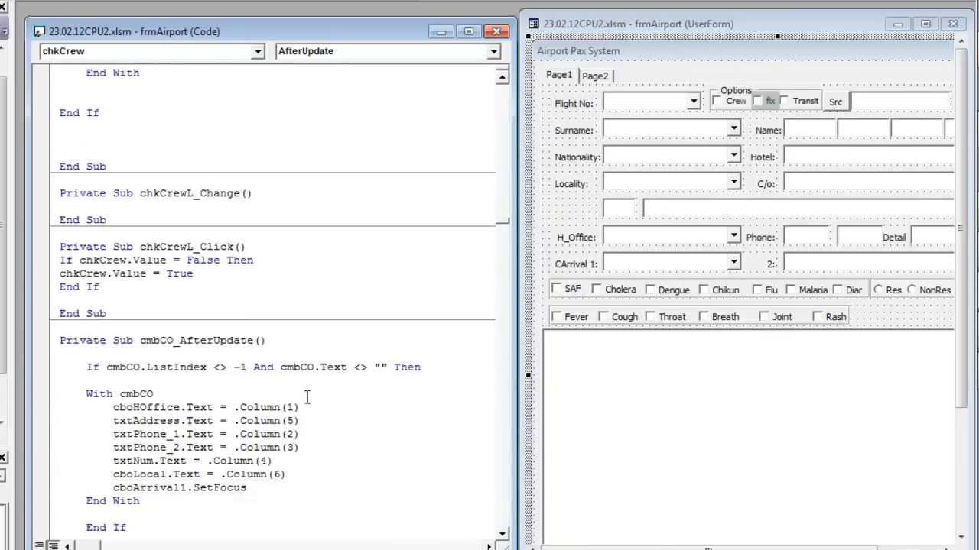